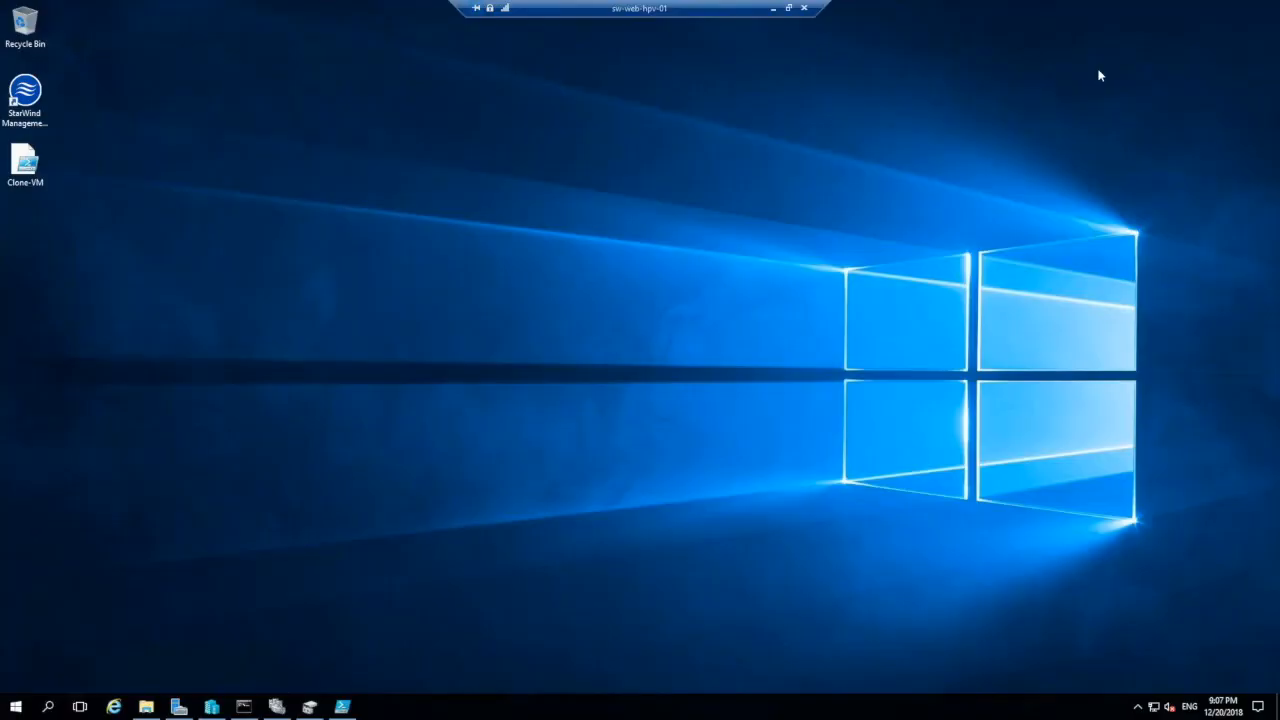
{"action": "mouse_move", "coordinate": [804, 156]}
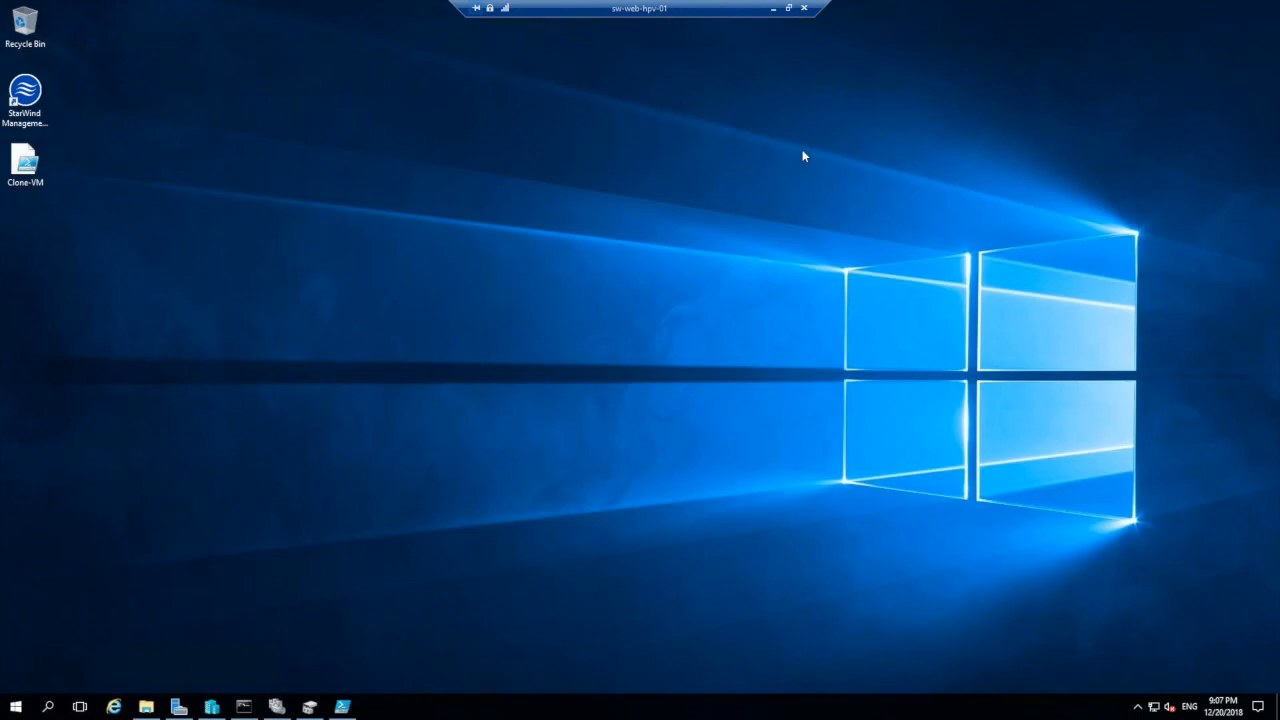
{"action": "mouse_move", "coordinate": [724, 280]}
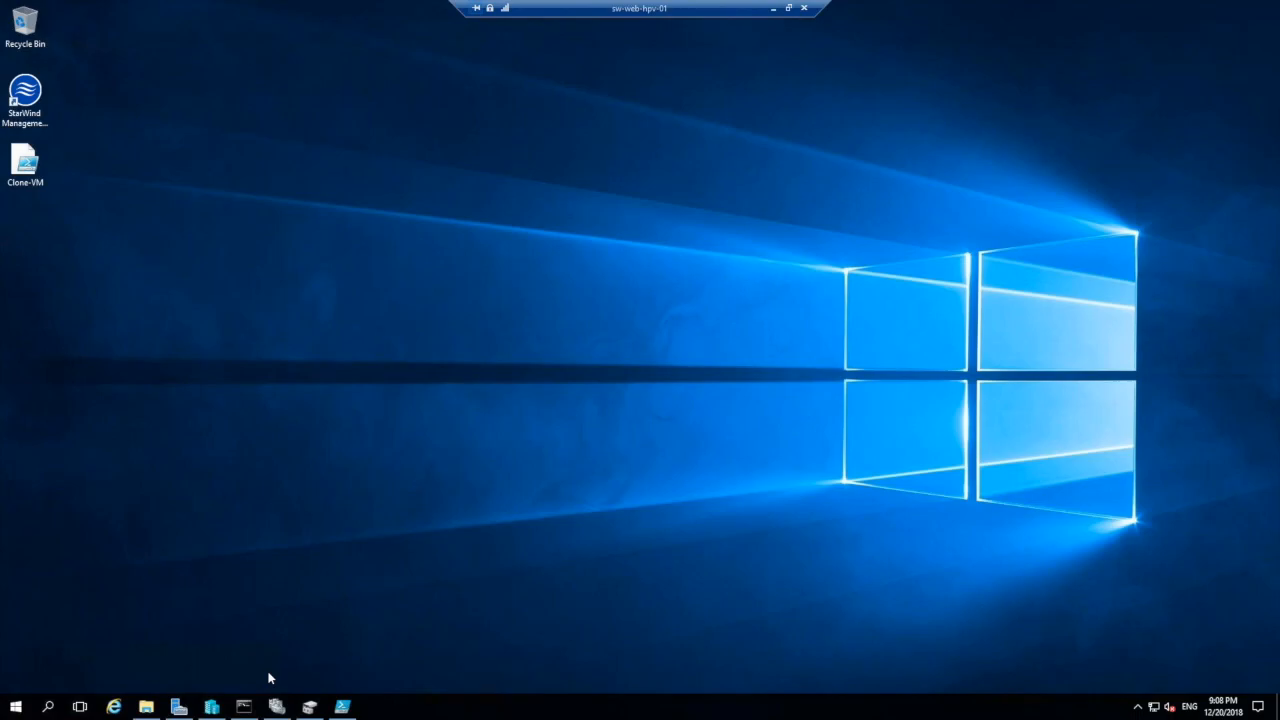
Step: Launch an administrator PowerShell console from the taskbar shortcut
{"action": "left_click", "coordinate": [244, 706]}
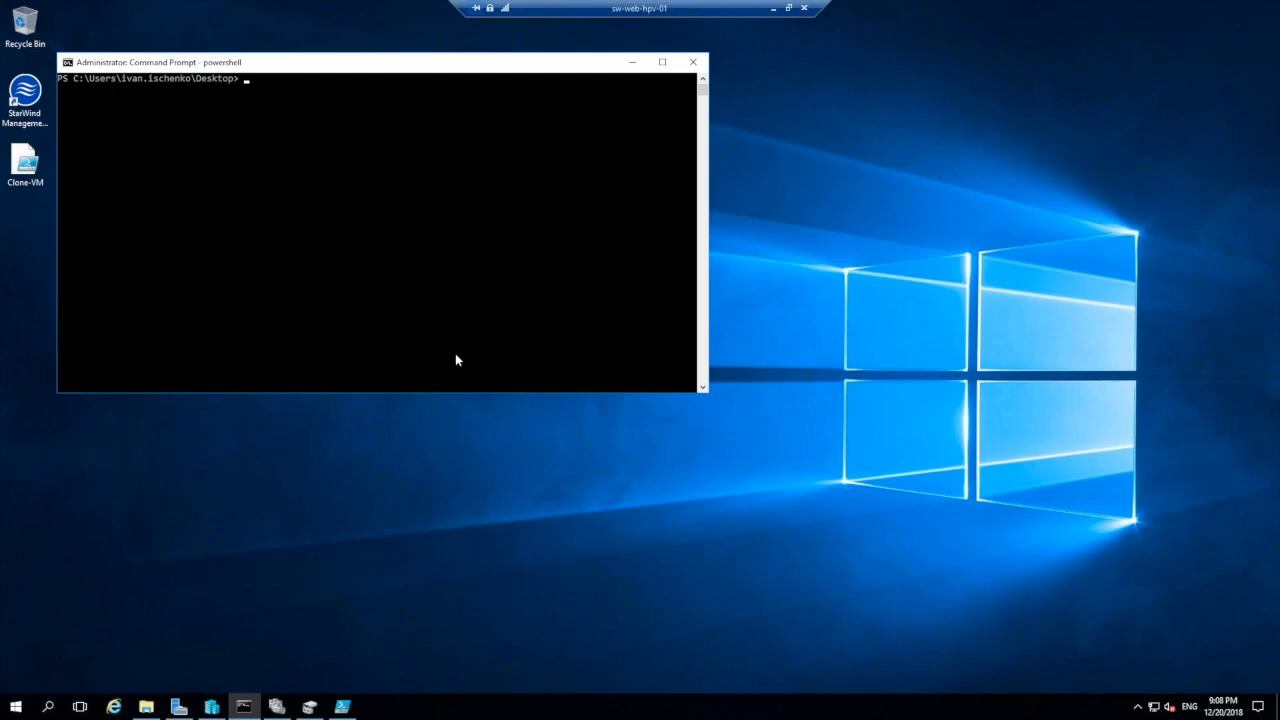
{"action": "mouse_move", "coordinate": [416, 694]}
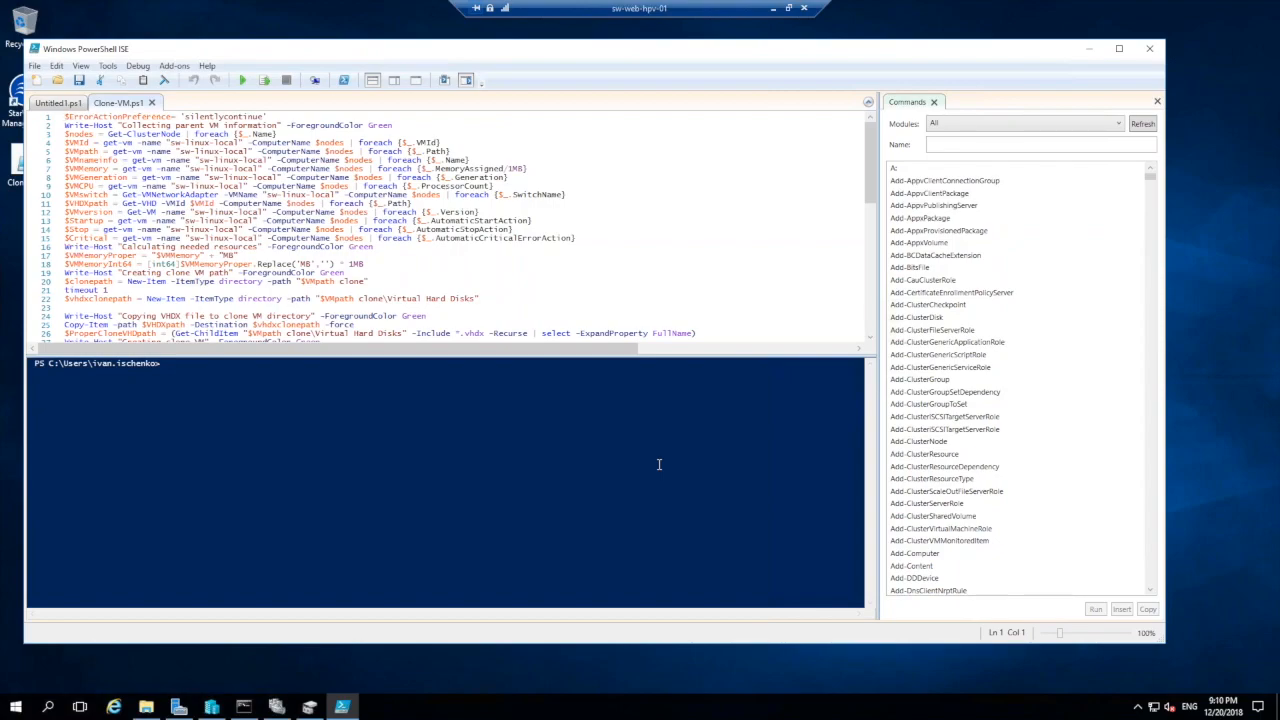
{"action": "mouse_move", "coordinate": [604, 324]}
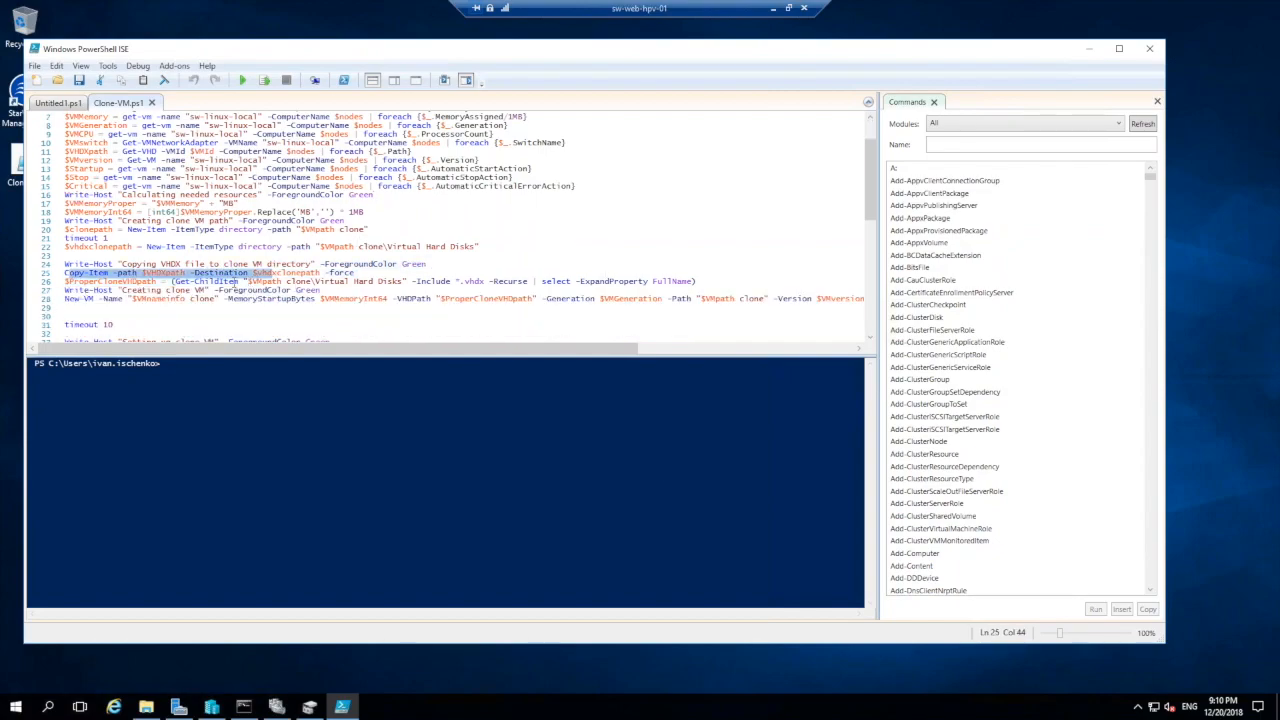
Step: Scroll through the Clone-VM.ps1 script in PowerShell ISE to review it
{"action": "scroll", "scroll_direction": "down", "scroll_amount": 3}
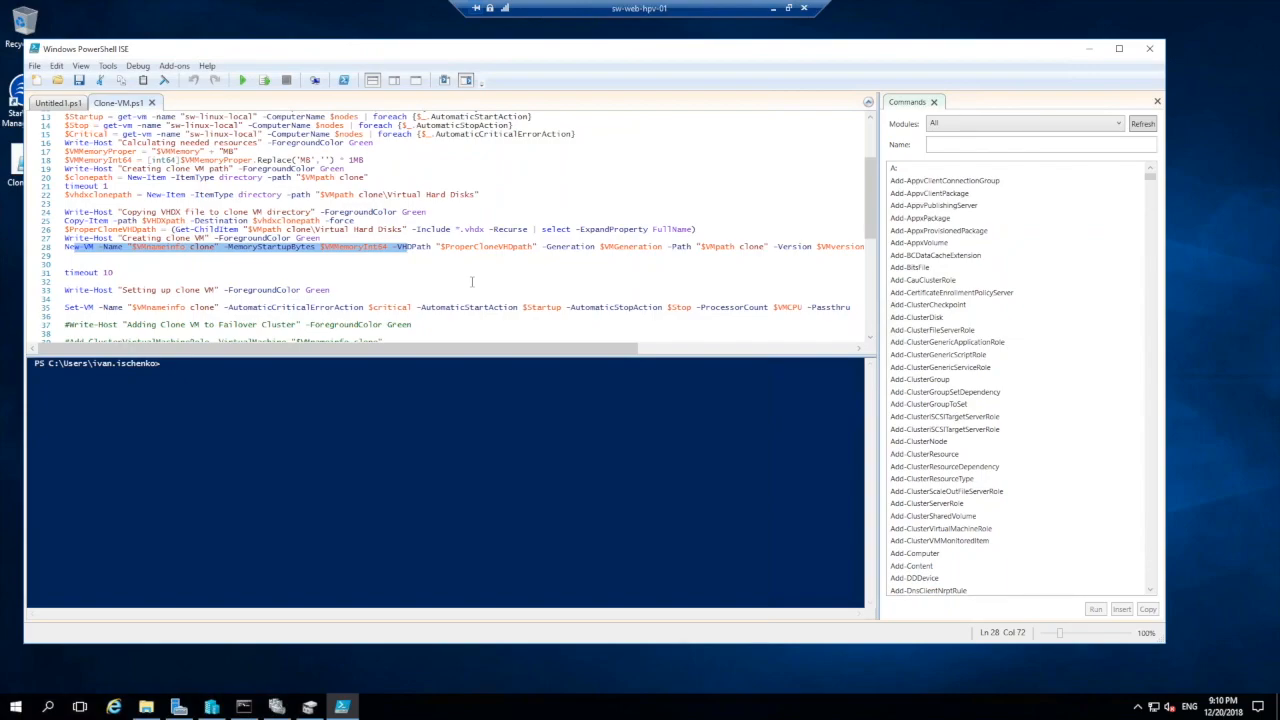
{"action": "scroll", "scroll_direction": "down", "scroll_amount": 3}
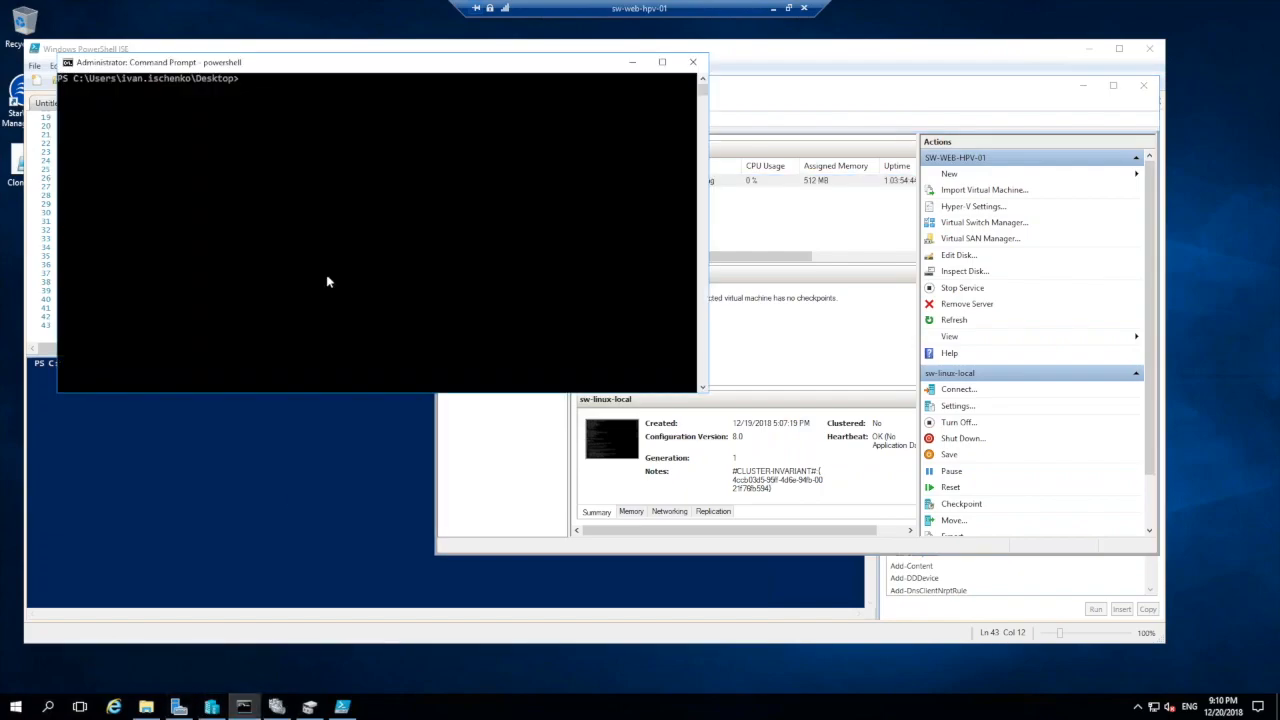
Step: Clear the console before running the Clone-VM.ps1 cloning script
{"action": "type", "text": "clear"}
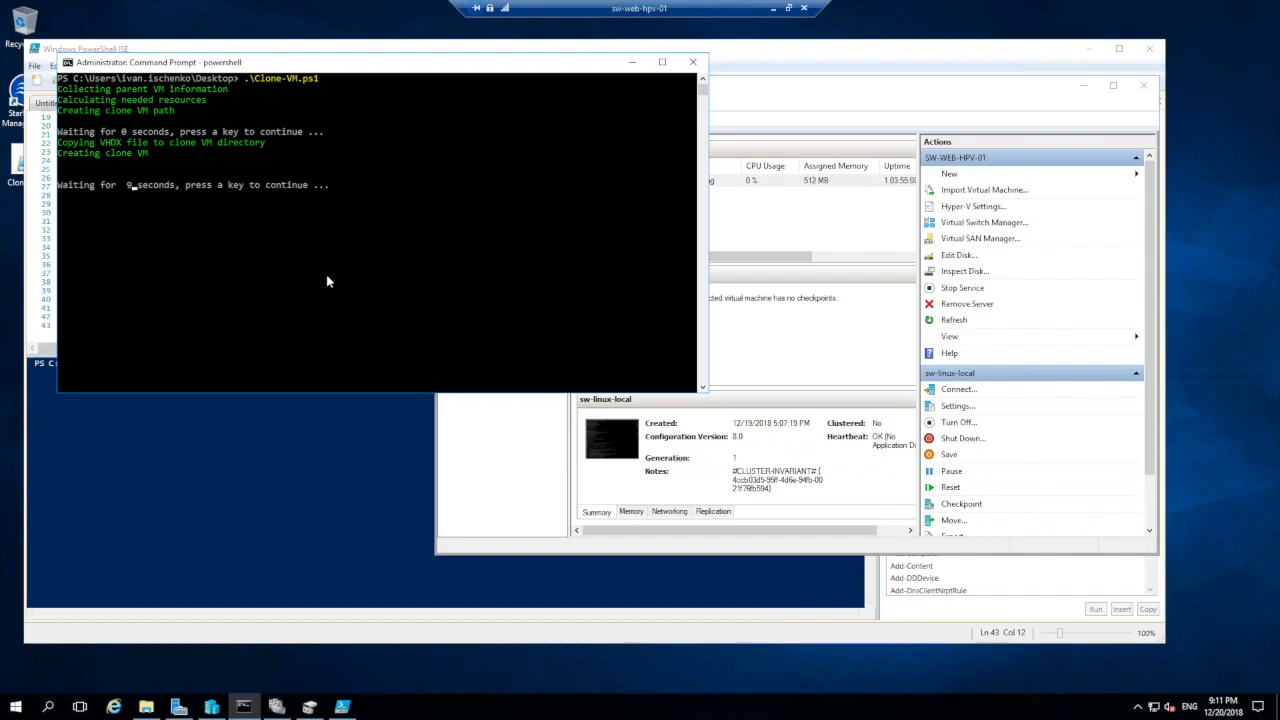
{"action": "mouse_move", "coordinate": [276, 248]}
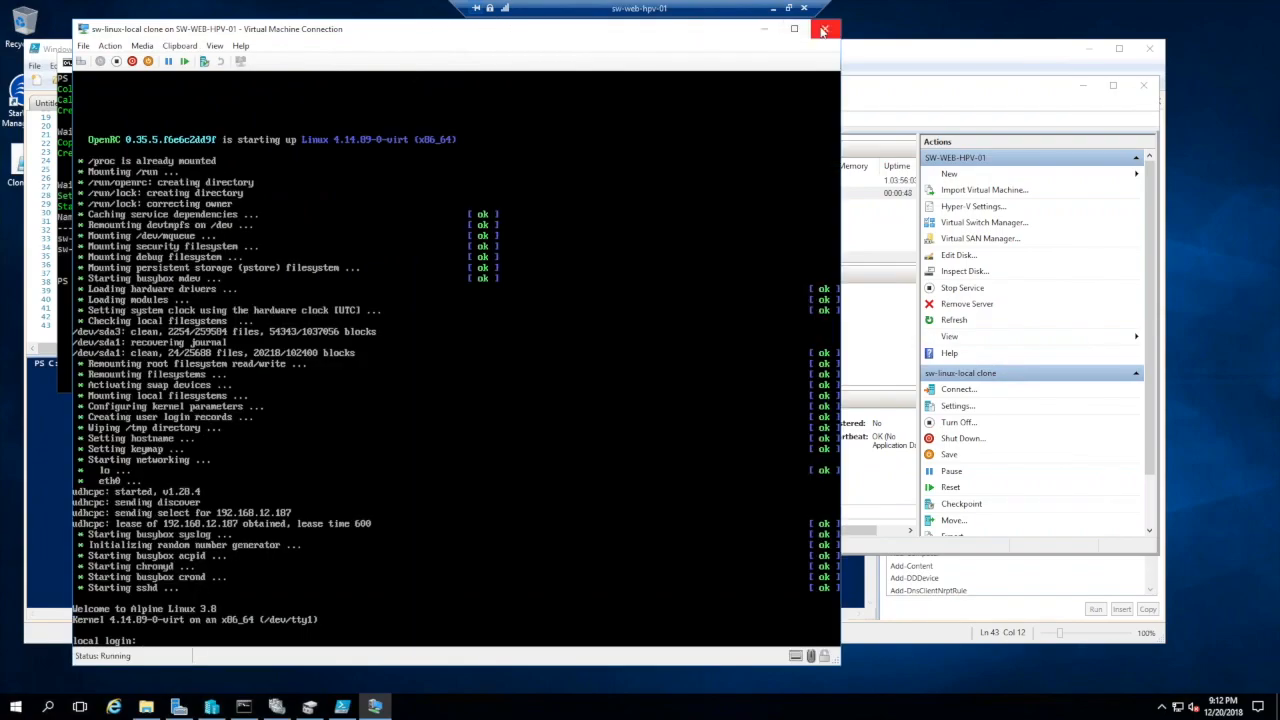
Step: Close the clone's console, run get-cluster returning sw-web-cluster, and enter Get-ClusterNetwork
{"action": "left_click", "coordinate": [824, 30]}
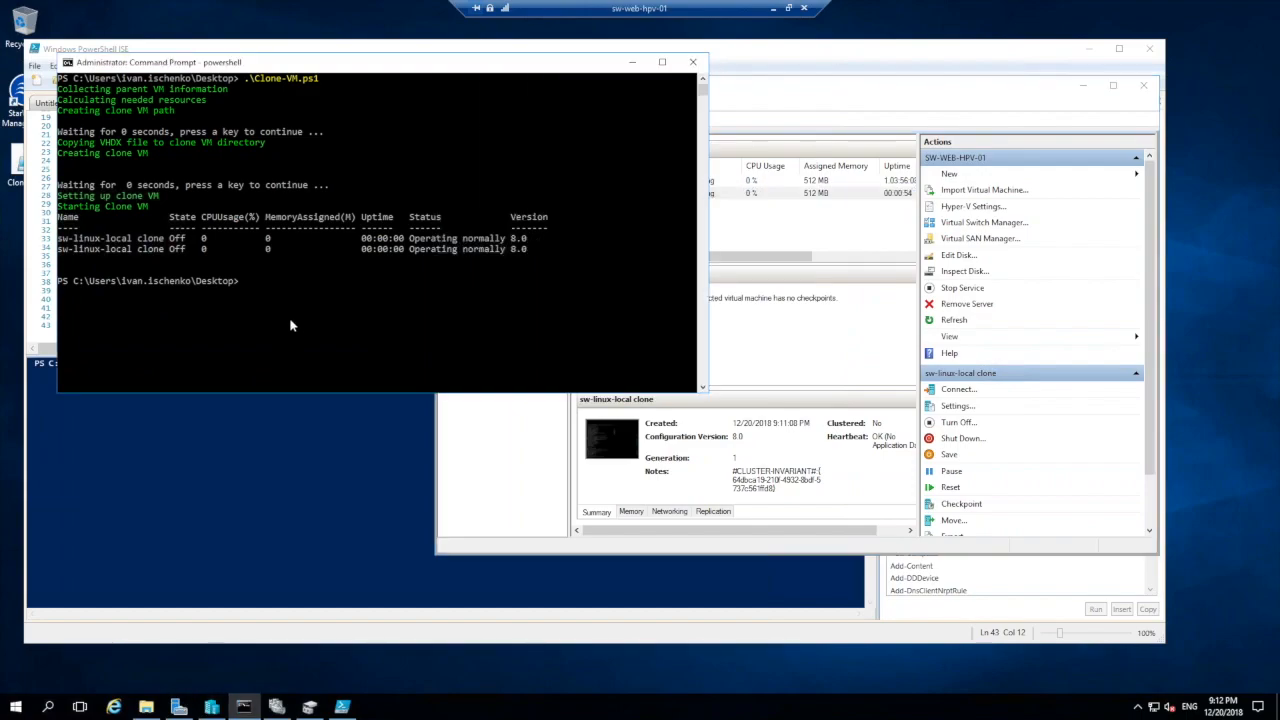
{"action": "type", "text": "get-cluster"}
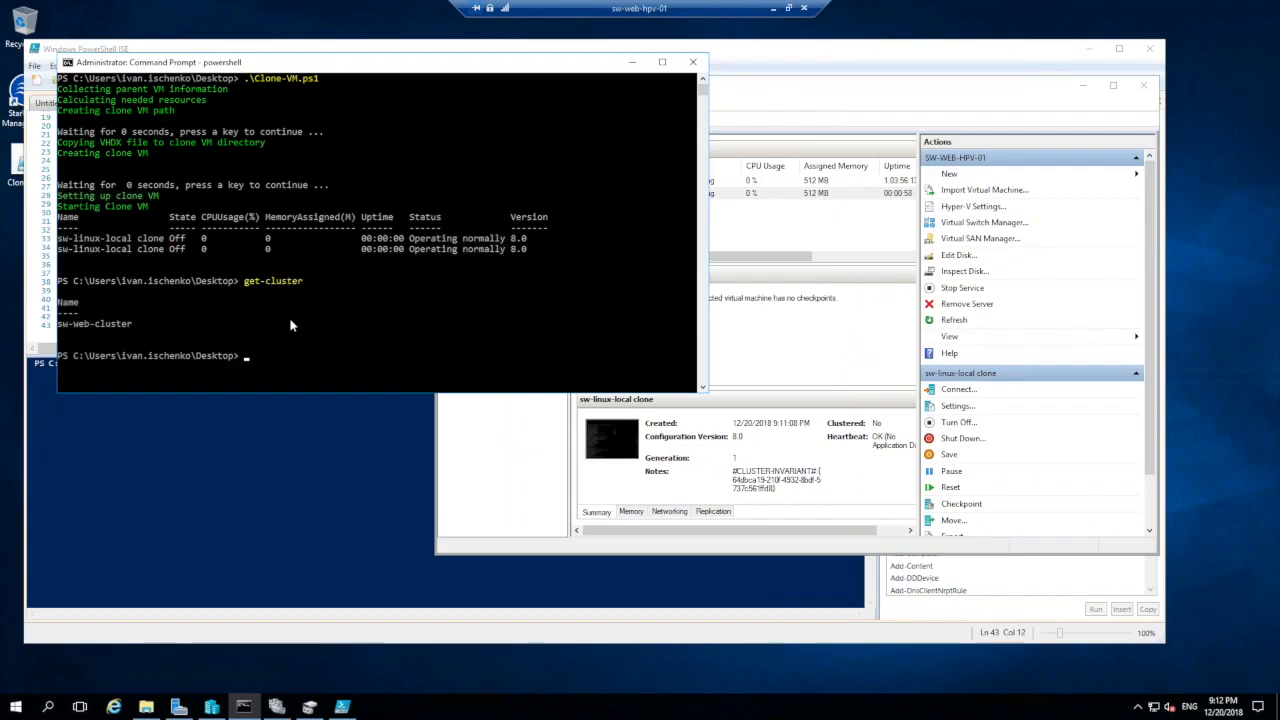
{"action": "type", "text": "get-clust"}
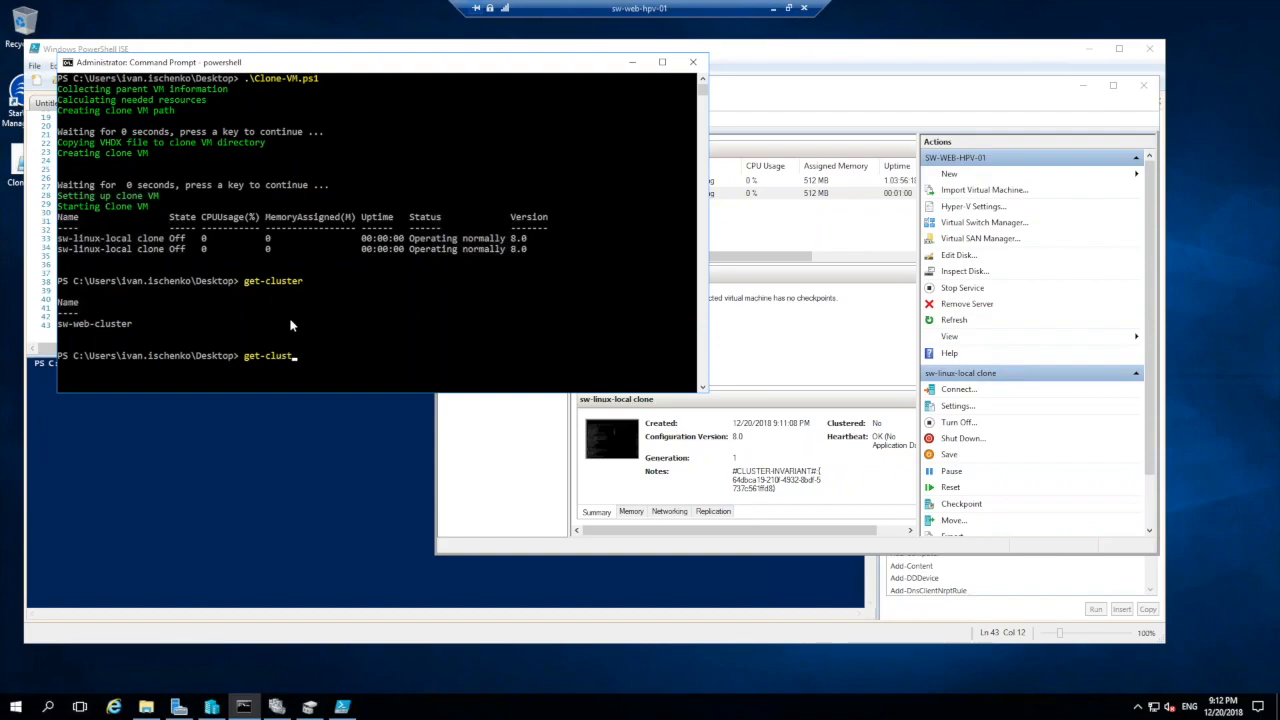
{"action": "type", "text": "Get-ClusterNetwork"}
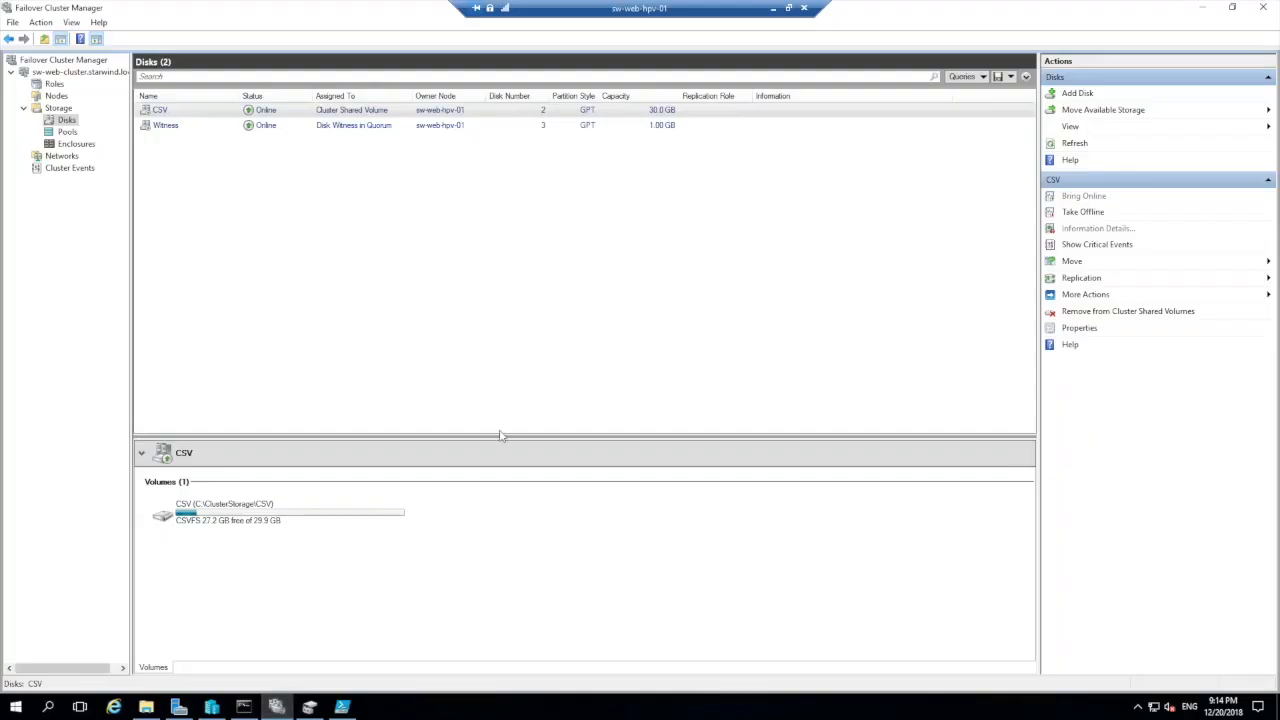
{"action": "mouse_move", "coordinate": [592, 316]}
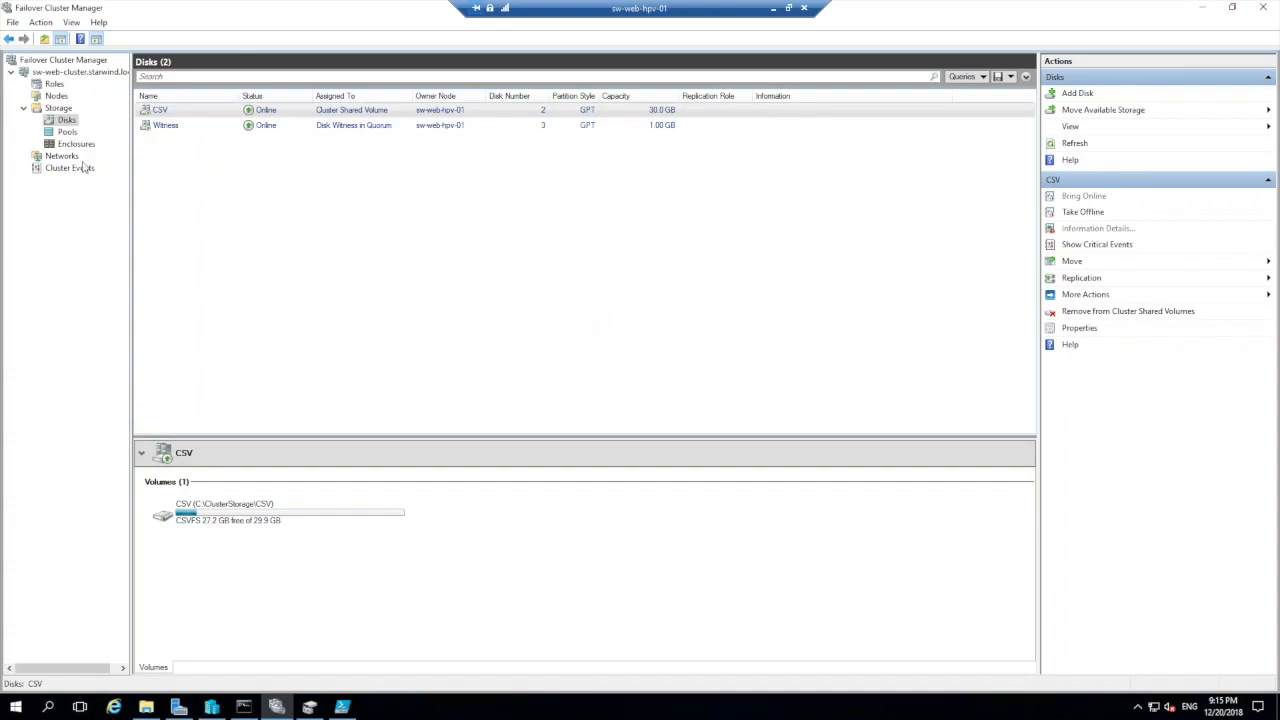
Step: Browse the cluster's Networks, Enclosures and Nodes, then show Roles with the running Linux VM
{"action": "left_click", "coordinate": [60, 156]}
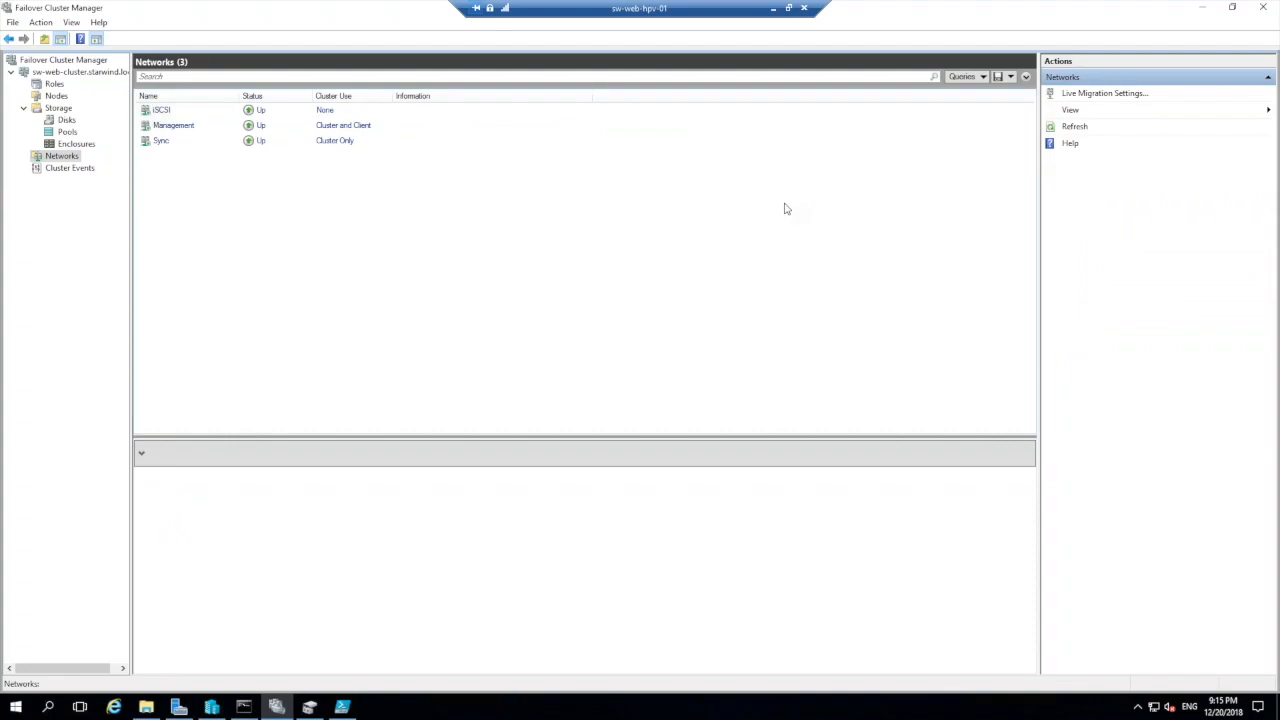
{"action": "mouse_move", "coordinate": [110, 162]}
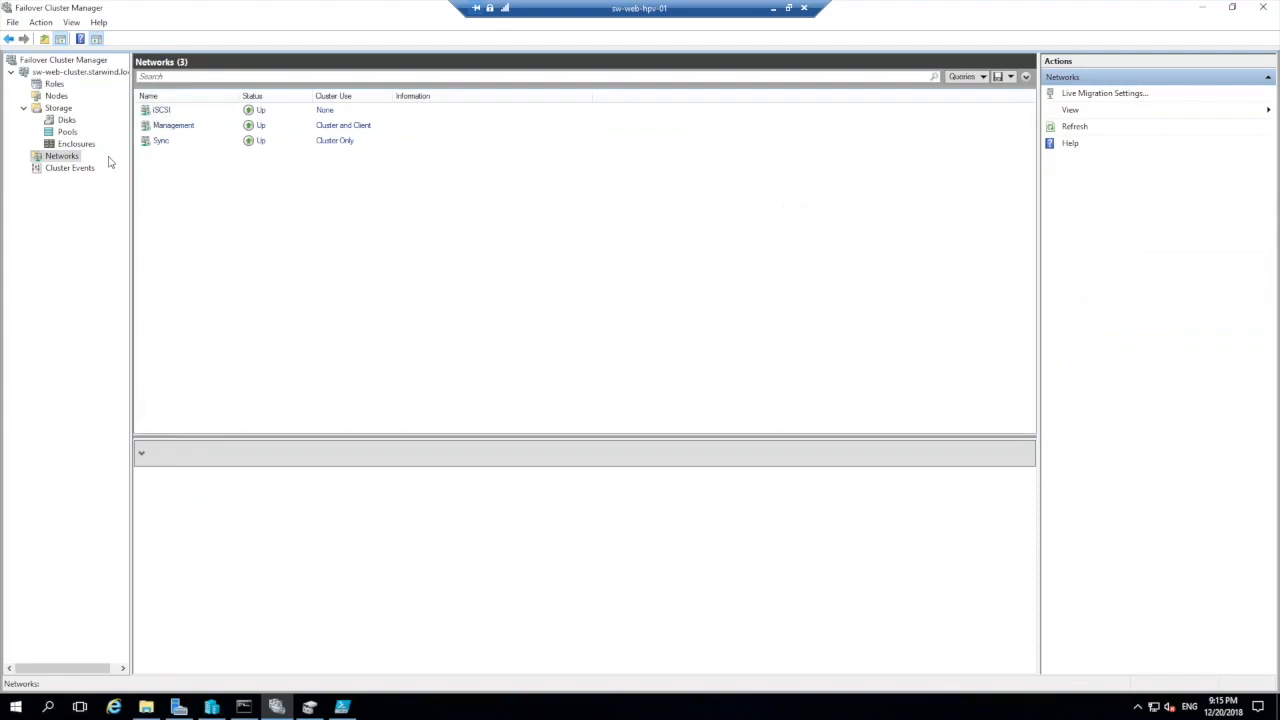
{"action": "left_click", "coordinate": [76, 144]}
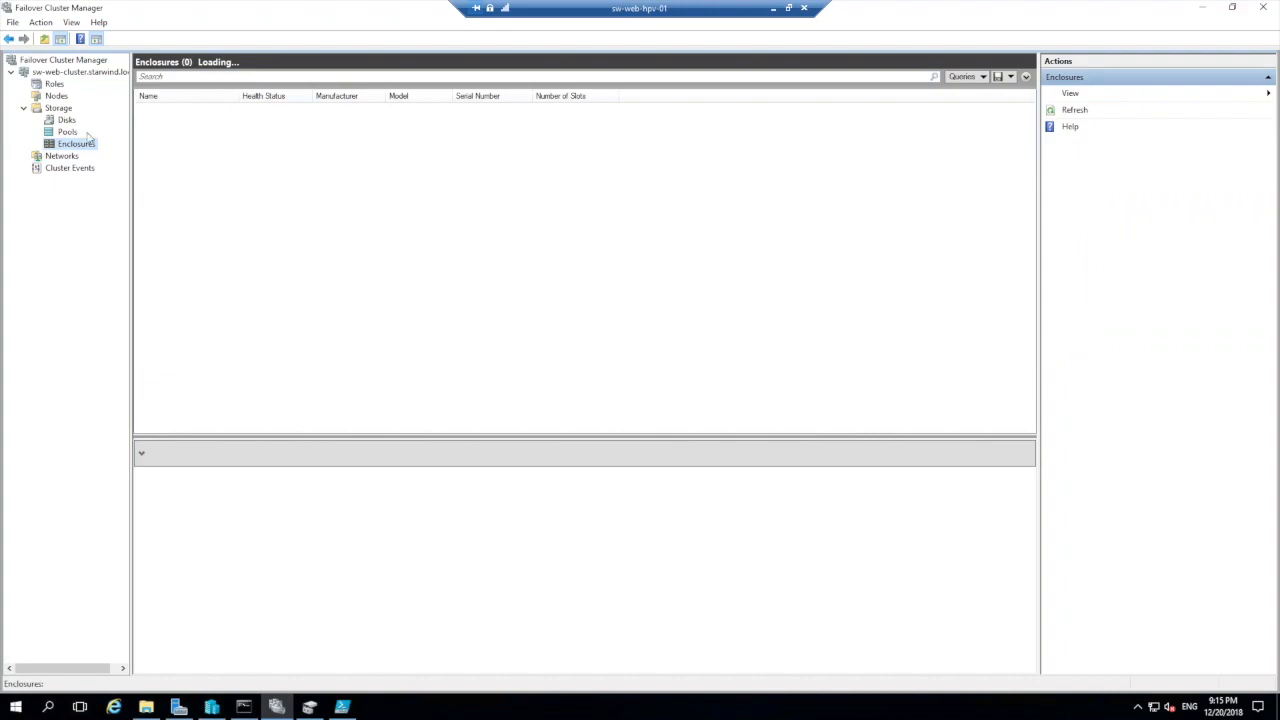
{"action": "left_click", "coordinate": [66, 120]}
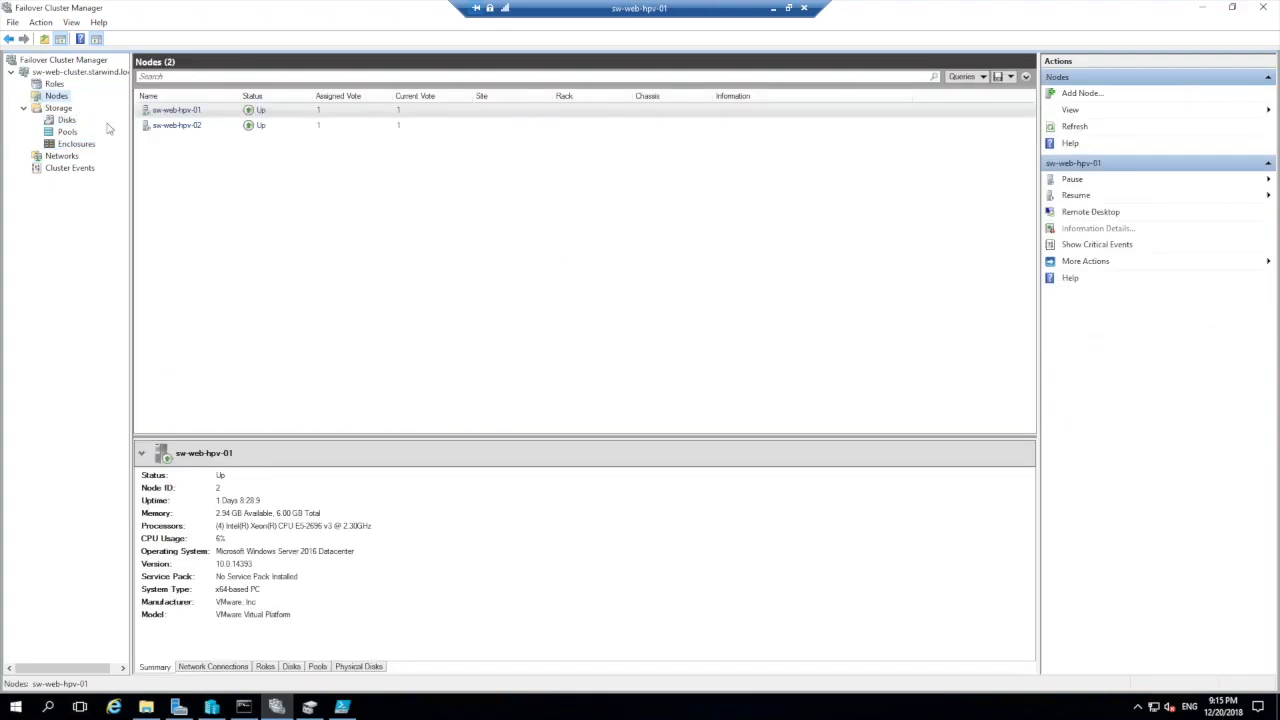
{"action": "left_click", "coordinate": [54, 84]}
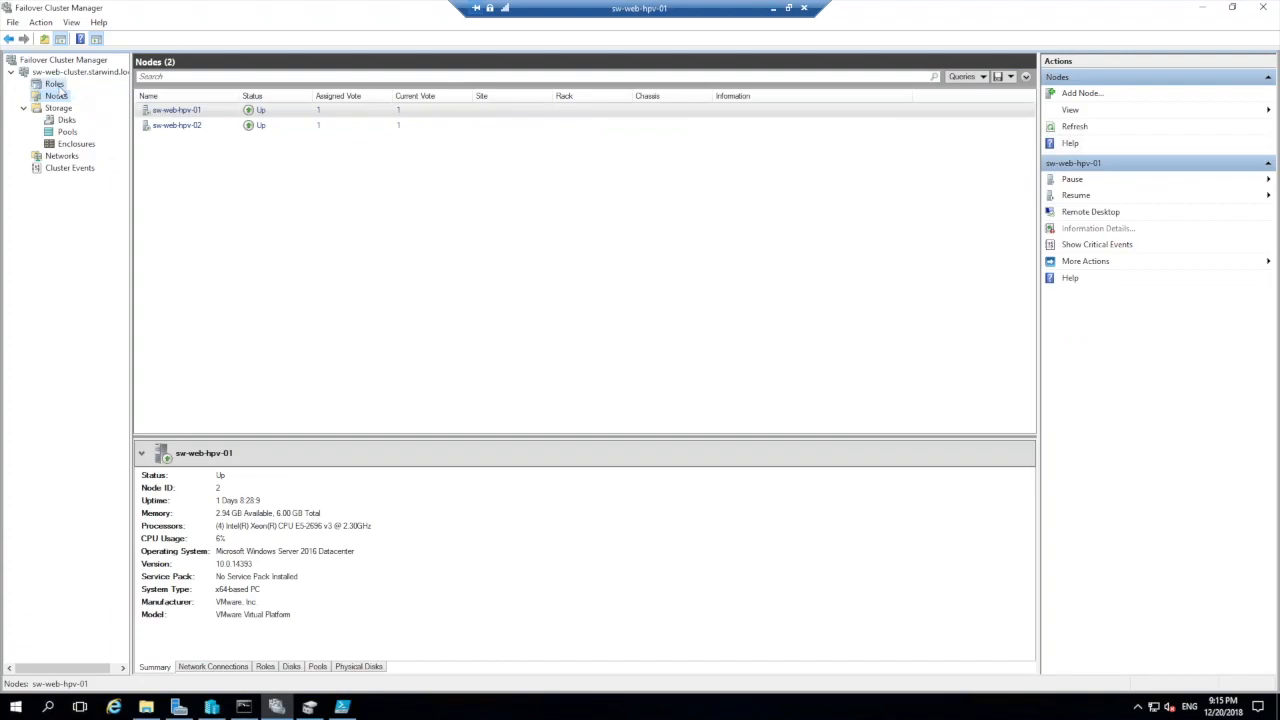
{"action": "left_click", "coordinate": [52, 84]}
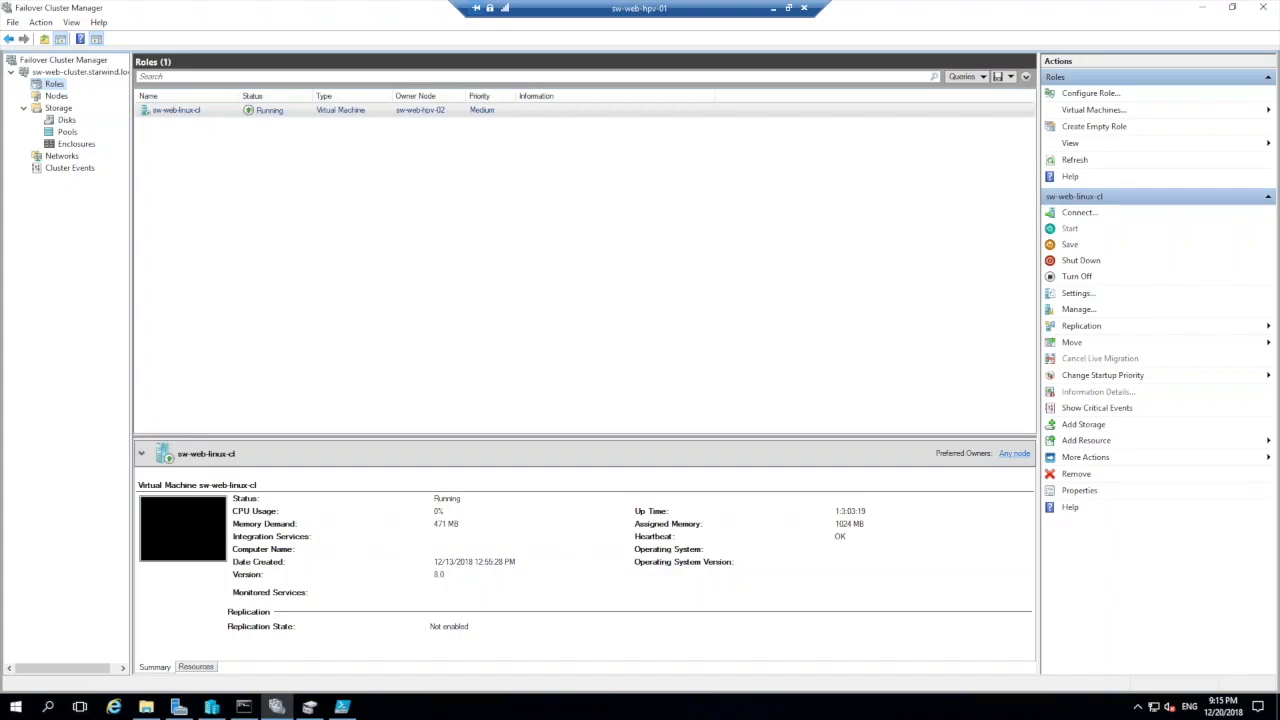
{"action": "mouse_move", "coordinate": [840, 88]}
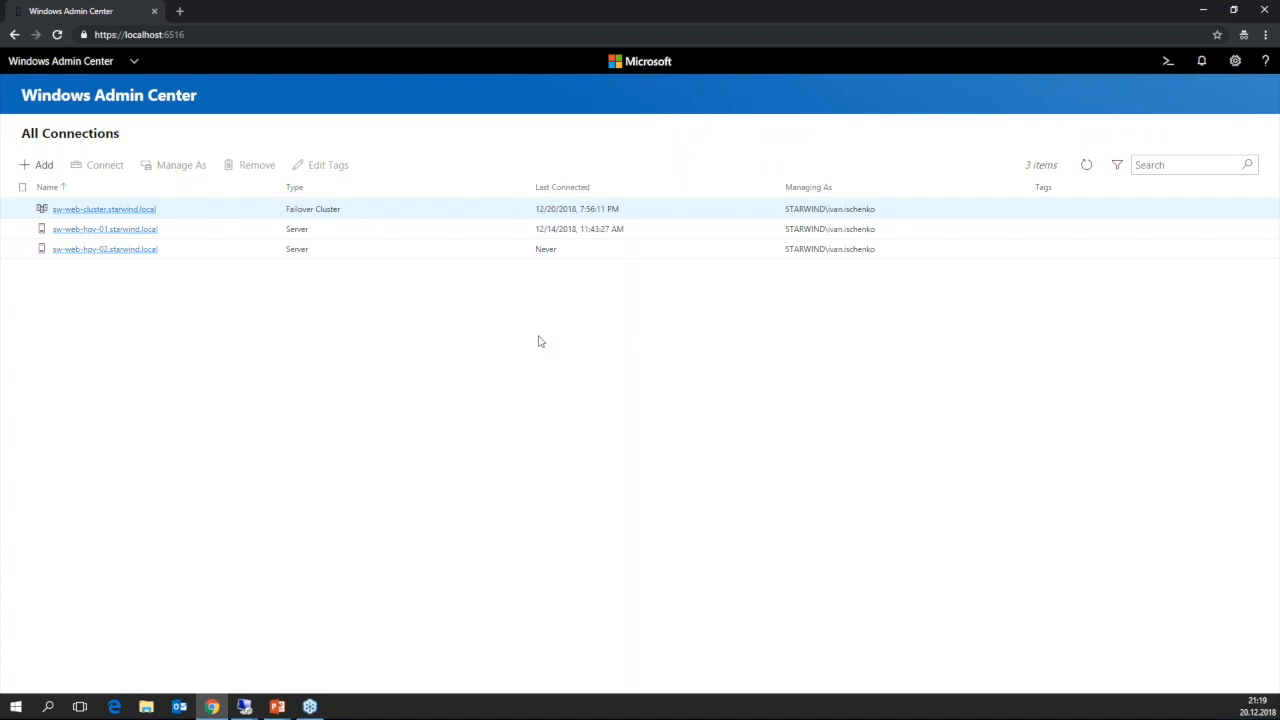
{"action": "mouse_move", "coordinate": [280, 72]}
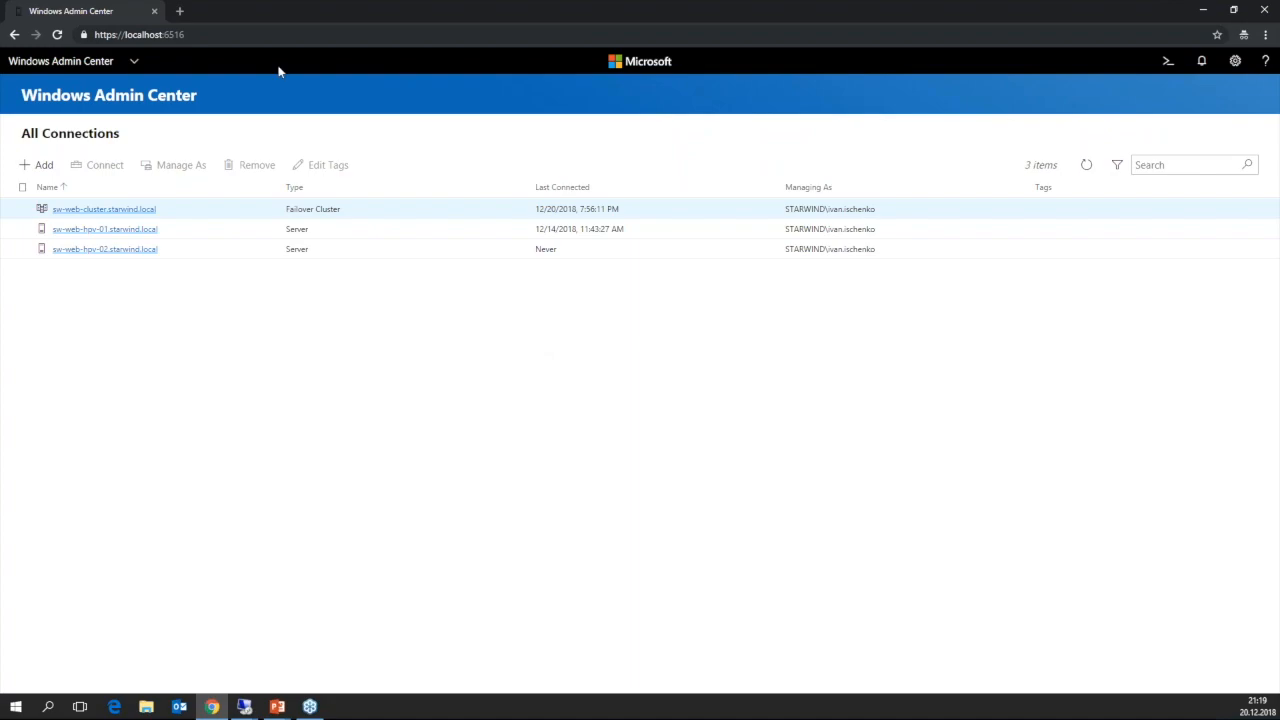
Step: Connect to sw-web-hpv-01.starwind.local and start its remote PowerShell tool
{"action": "left_click", "coordinate": [104, 228]}
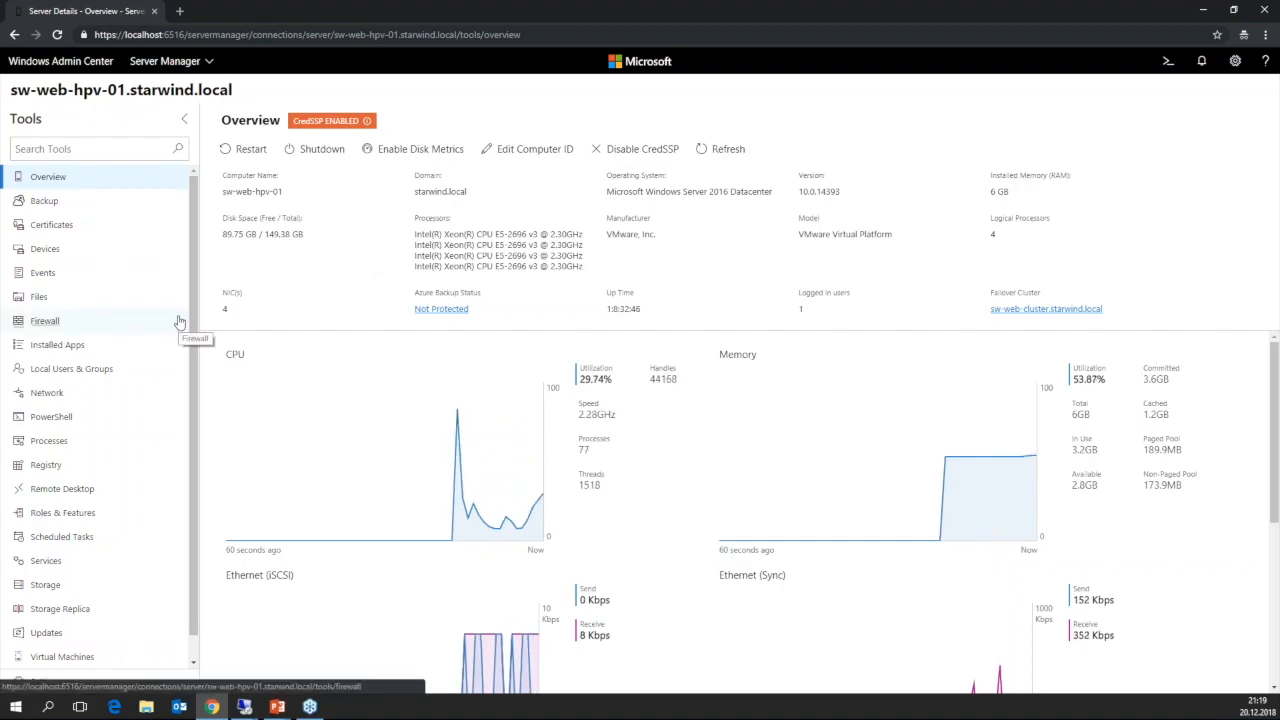
{"action": "mouse_move", "coordinate": [112, 304]}
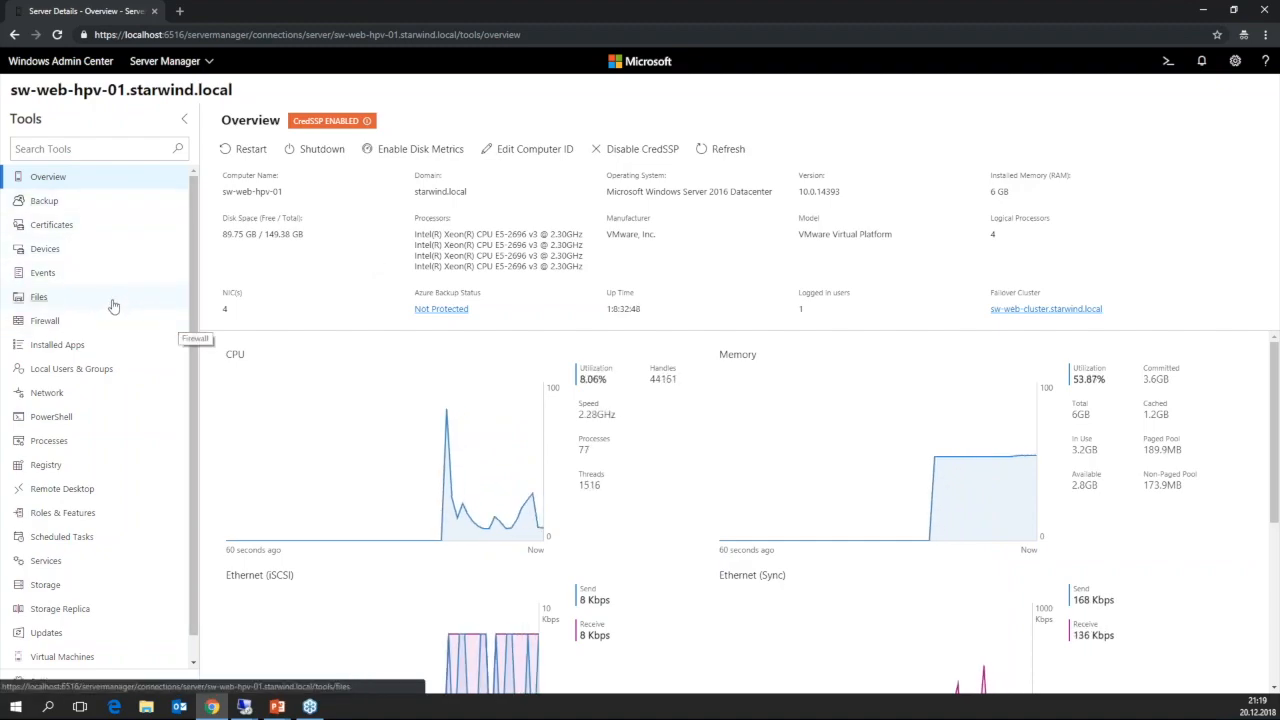
{"action": "mouse_move", "coordinate": [138, 404]}
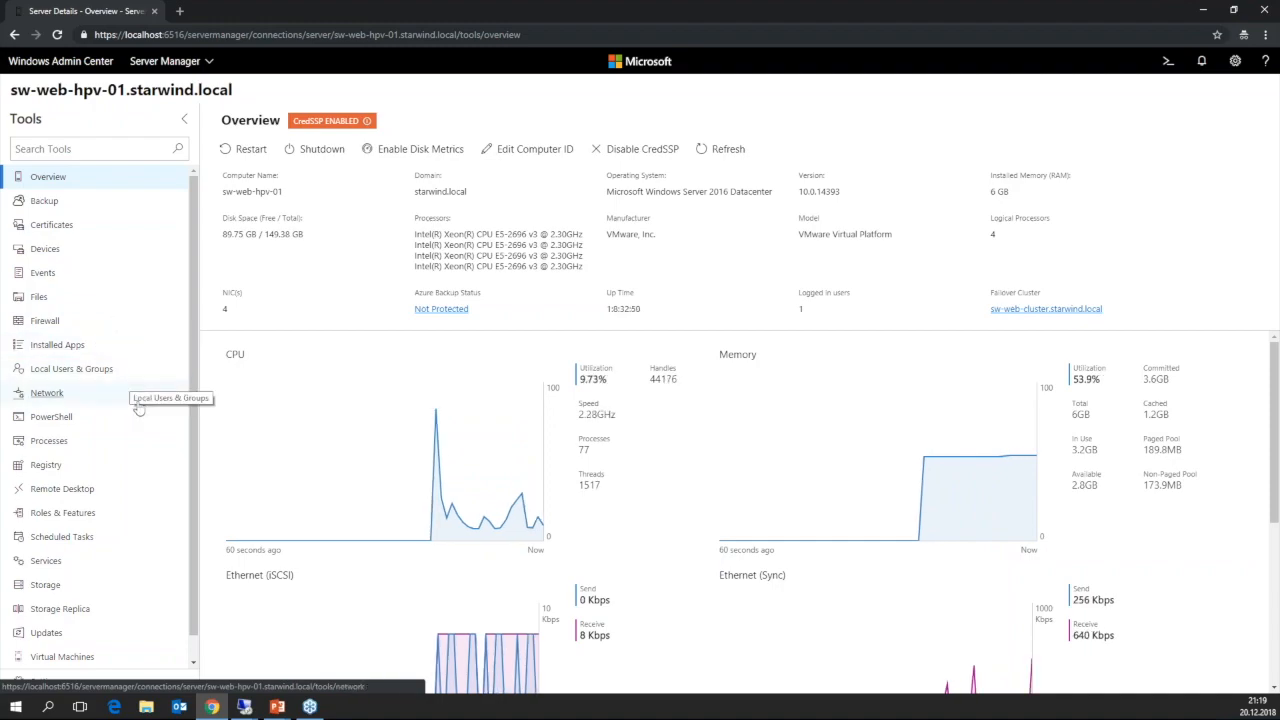
{"action": "left_click", "coordinate": [52, 416]}
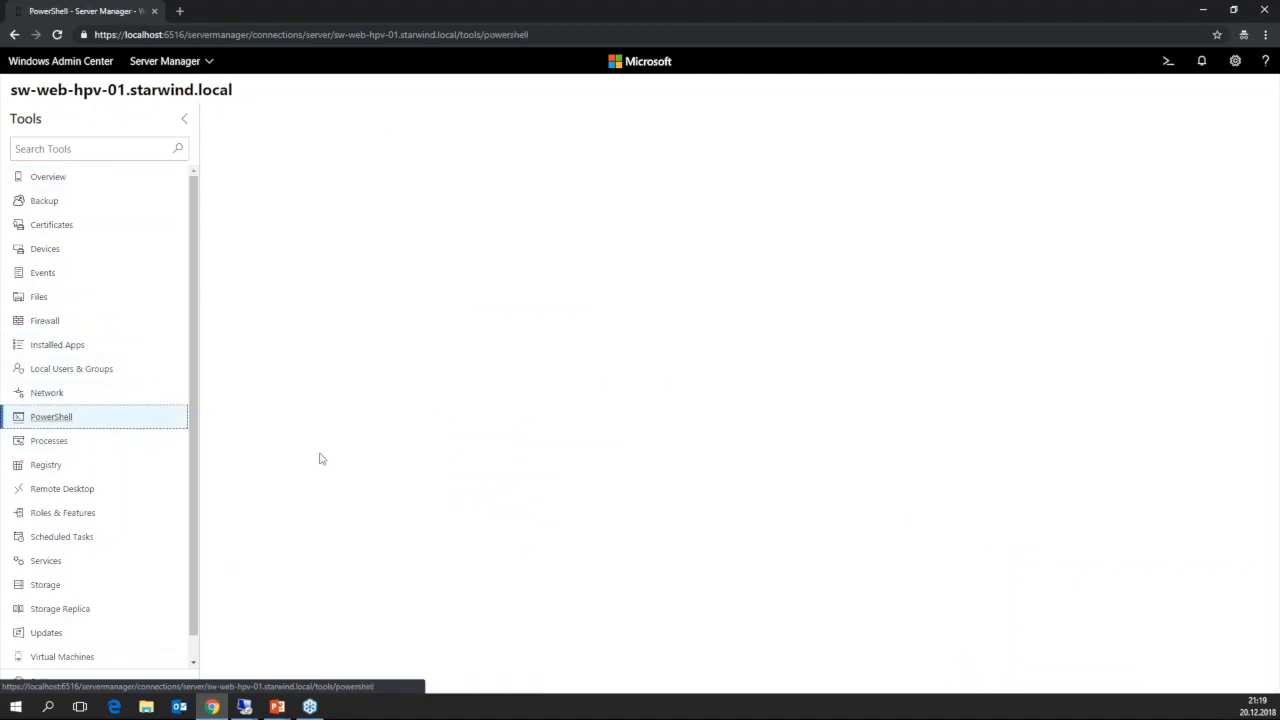
Step: Return to All Connections, confirming that leaving closes the PowerShell session
{"action": "left_click", "coordinate": [52, 418]}
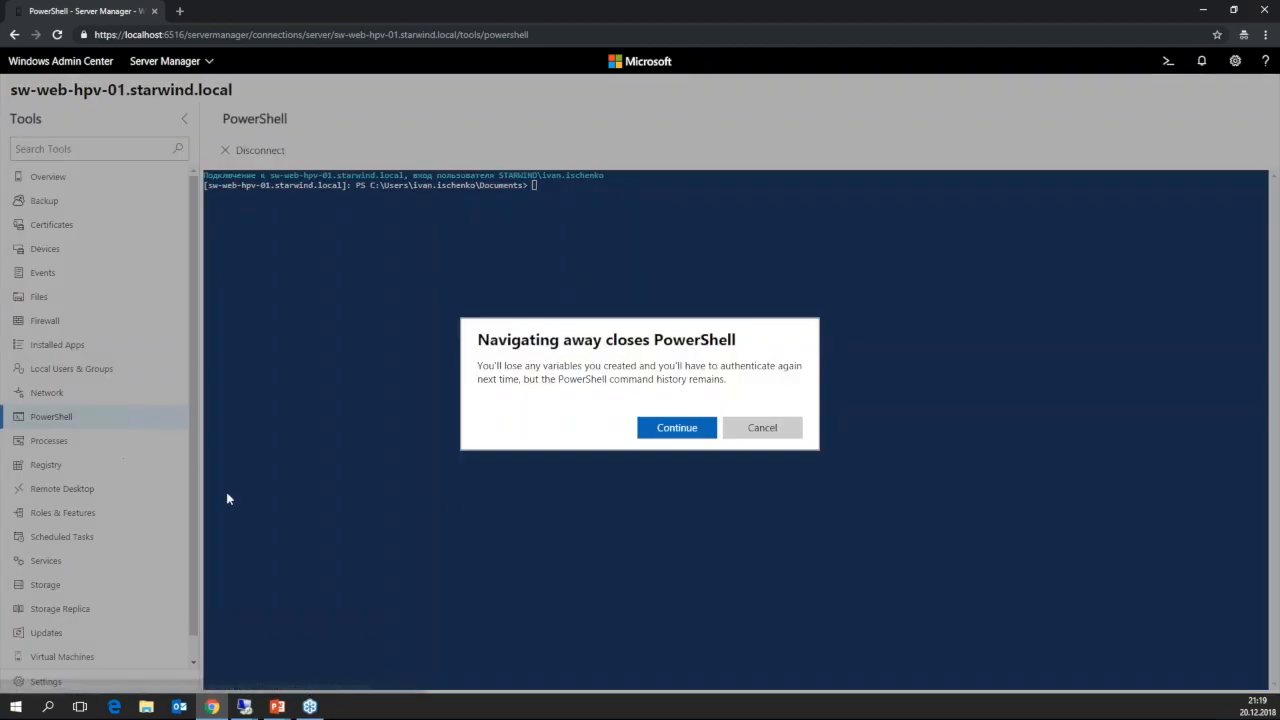
{"action": "left_click", "coordinate": [676, 428]}
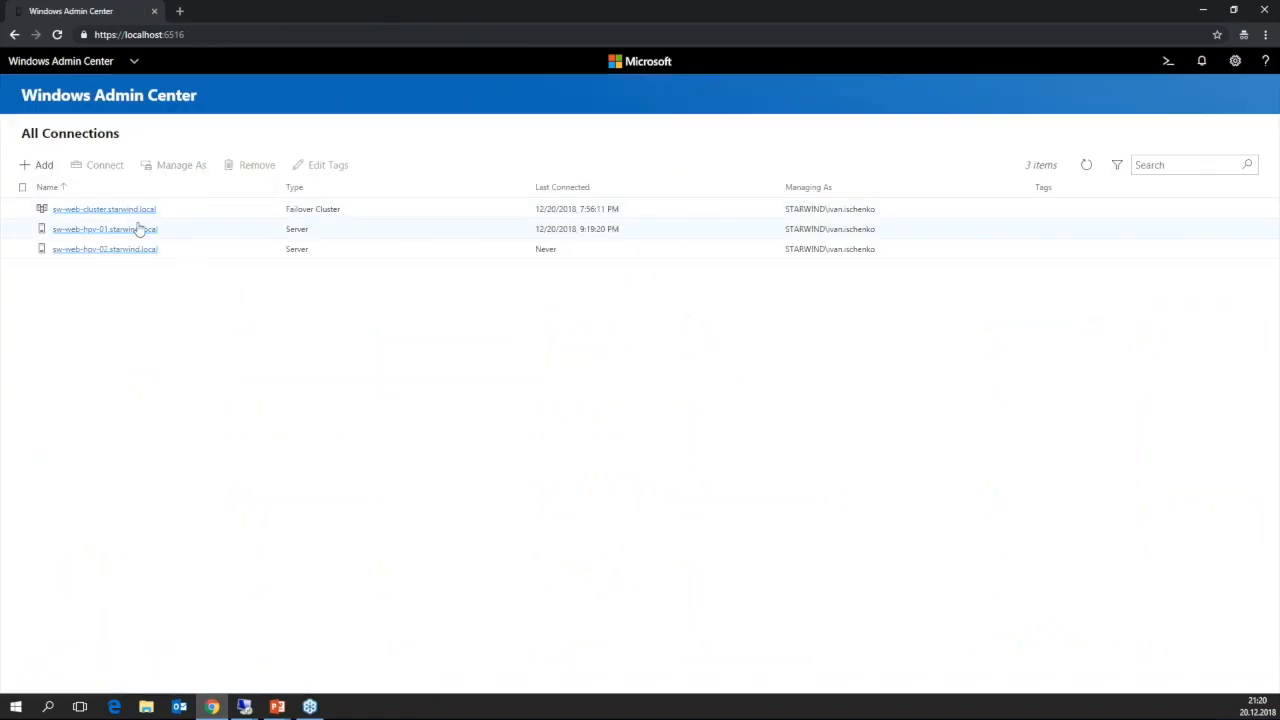
Step: Connect to sw-web-cluster and list its Witness and CSV disks
{"action": "left_click", "coordinate": [104, 210]}
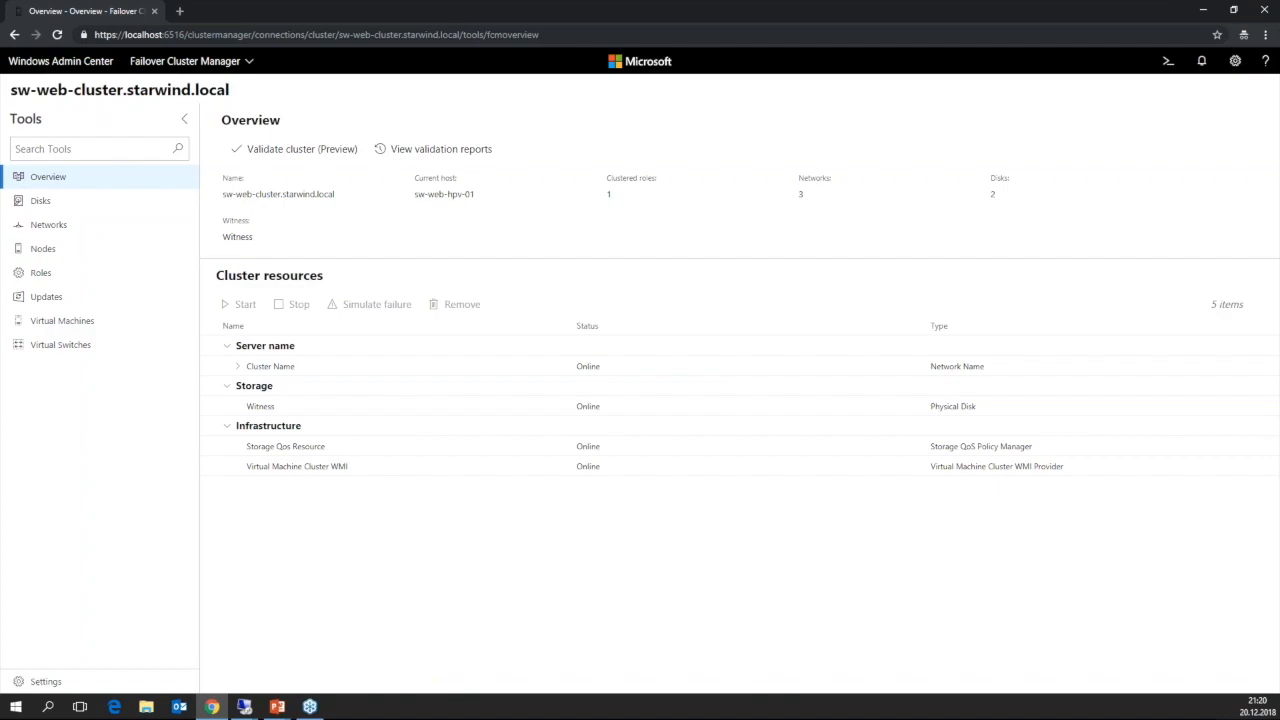
{"action": "left_click", "coordinate": [40, 200]}
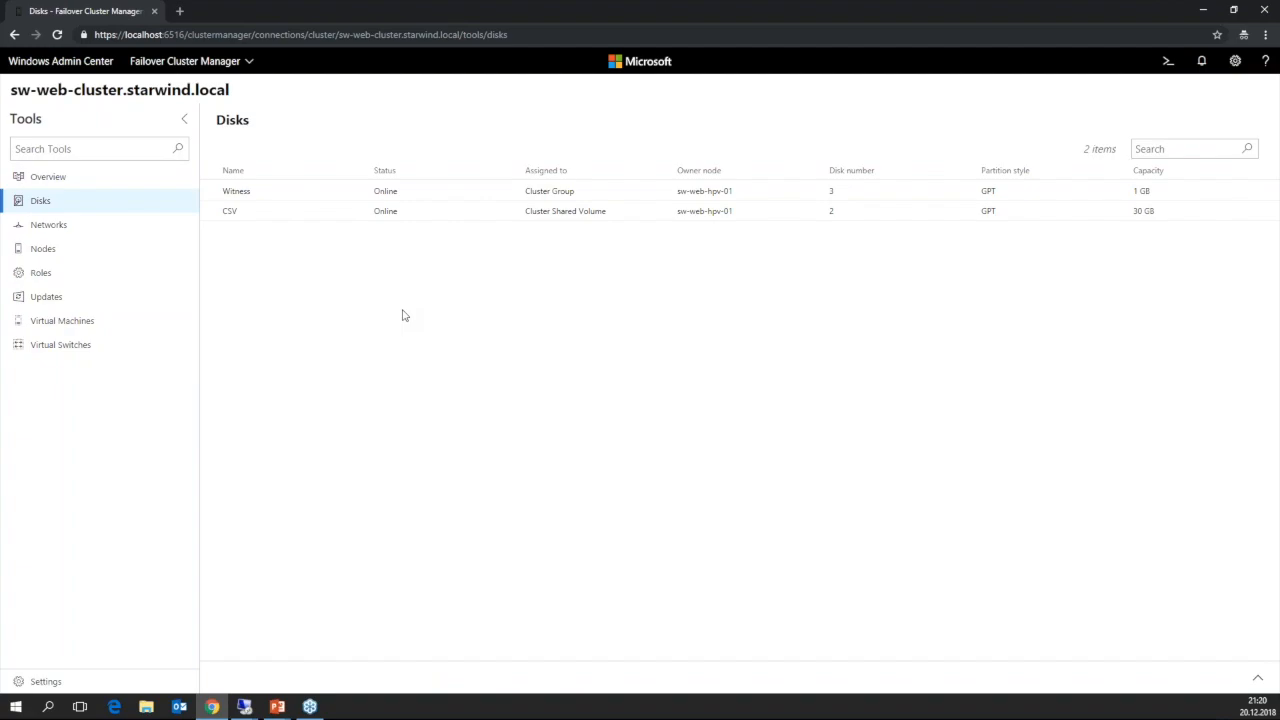
Step: Show the Witness disk's health, file system and space details
{"action": "left_click", "coordinate": [236, 192]}
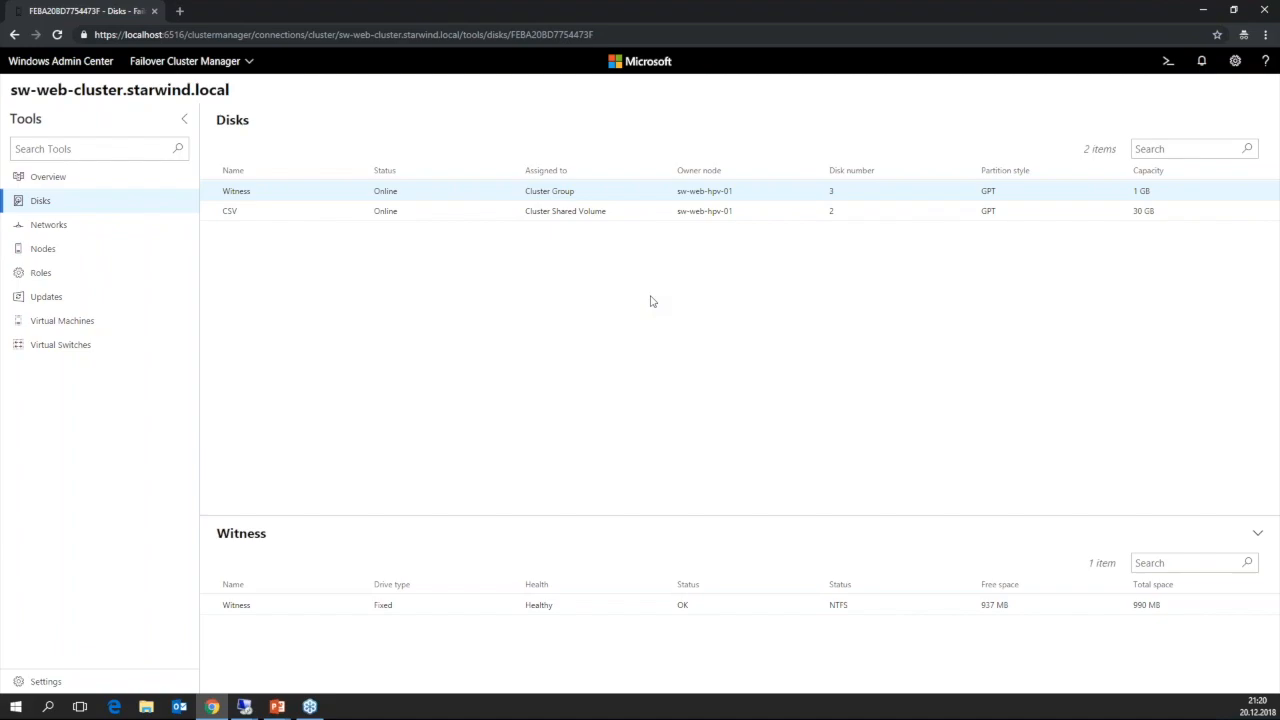
{"action": "left_click", "coordinate": [48, 224]}
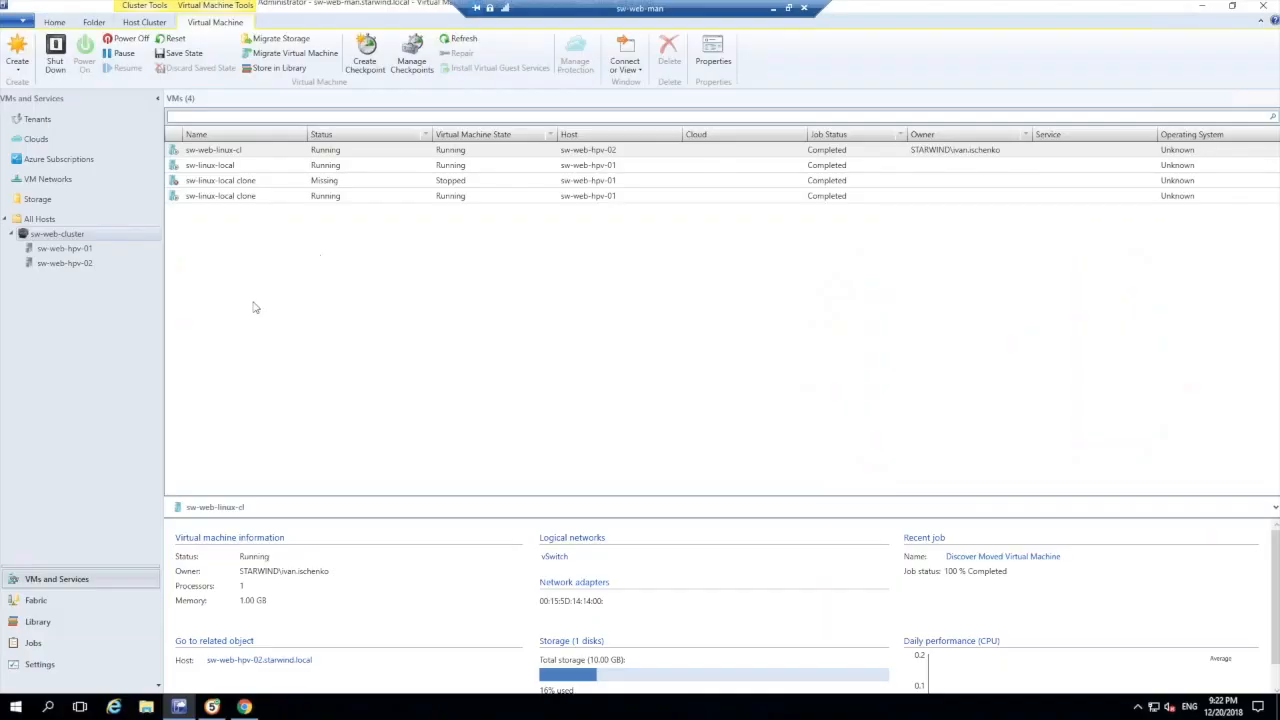
{"action": "mouse_move", "coordinate": [364, 276]}
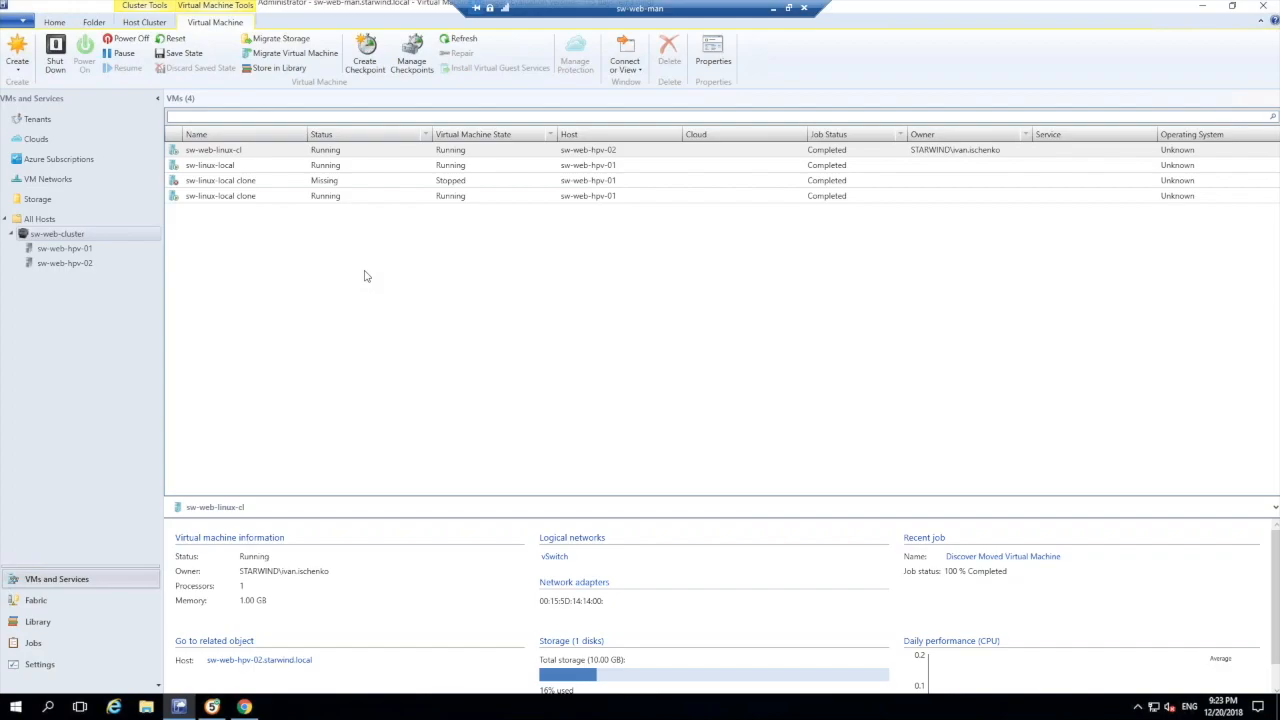
{"action": "mouse_move", "coordinate": [316, 396]}
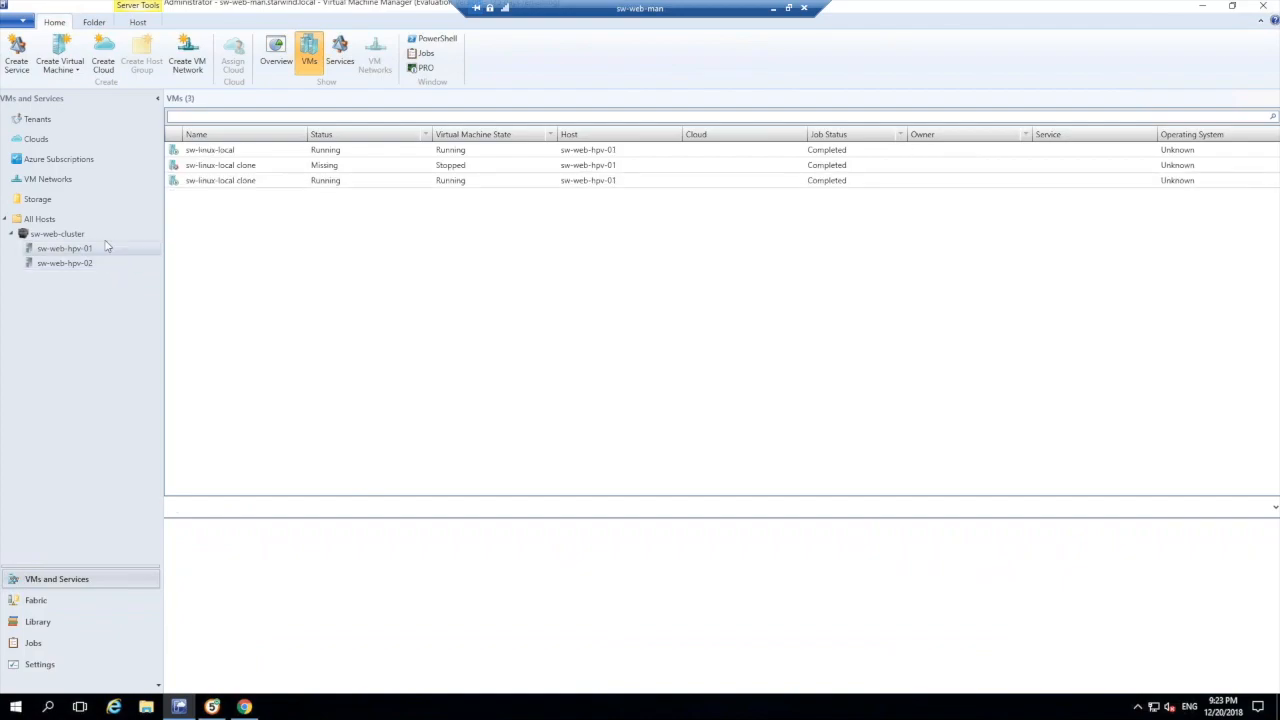
Step: Bring up the management actions available for sw-web-cluster
{"action": "right_click", "coordinate": [56, 232]}
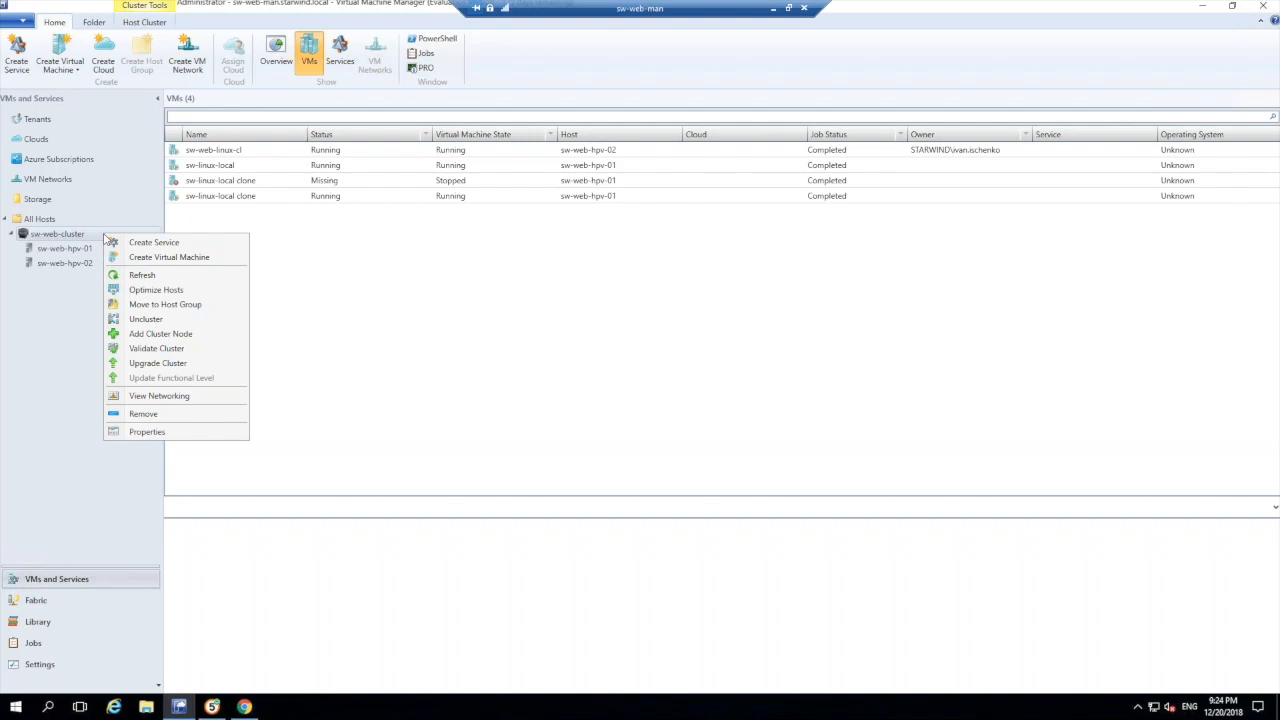
{"action": "mouse_move", "coordinate": [84, 252]}
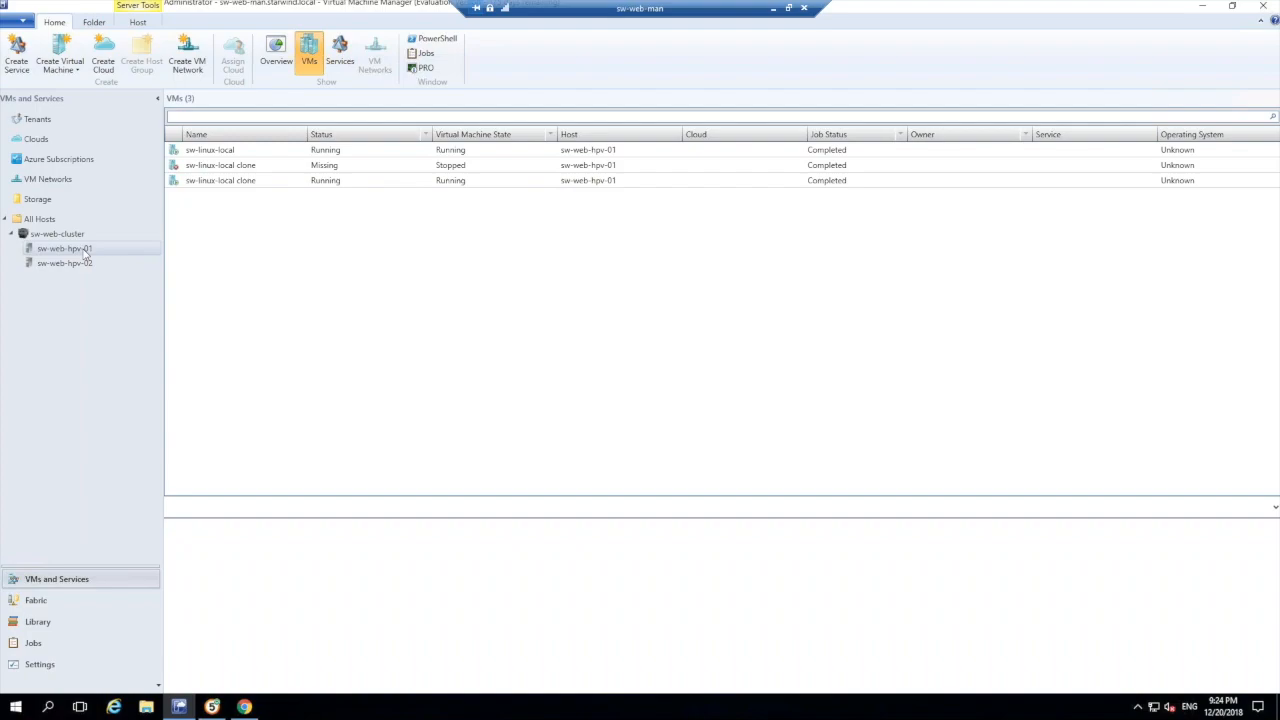
{"action": "mouse_move", "coordinate": [524, 56]}
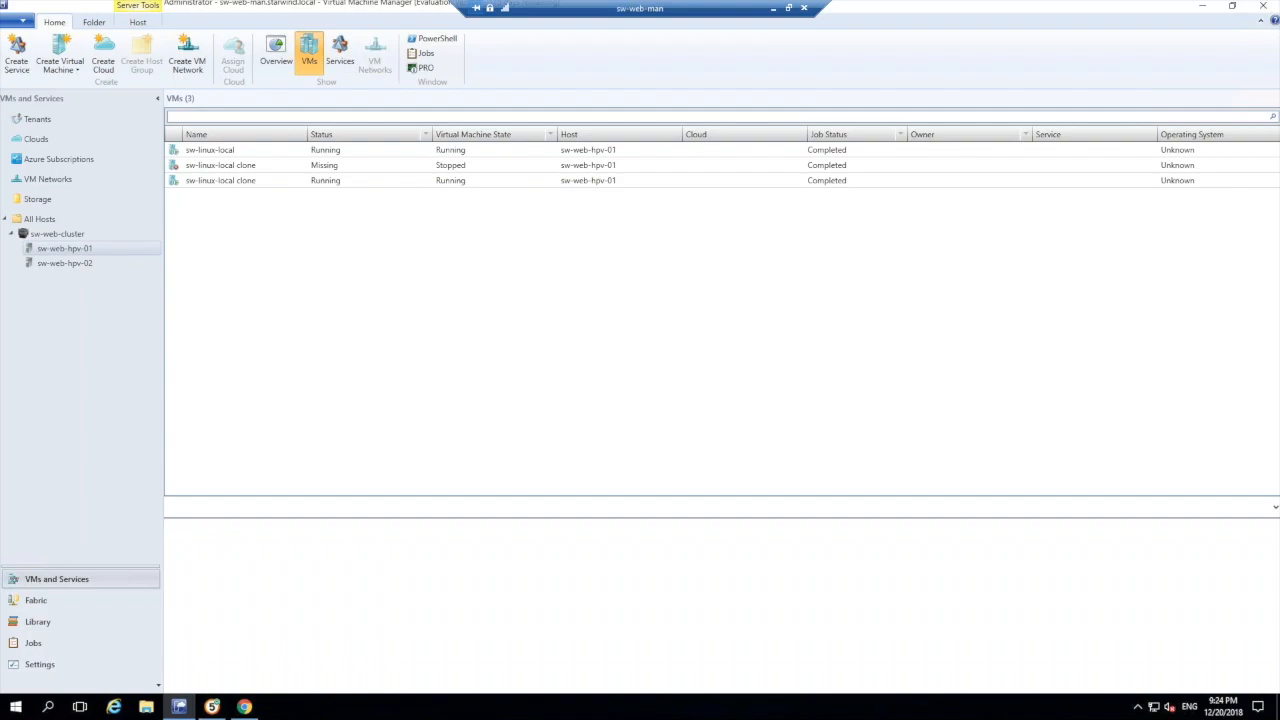
{"action": "mouse_move", "coordinate": [1176, 134]}
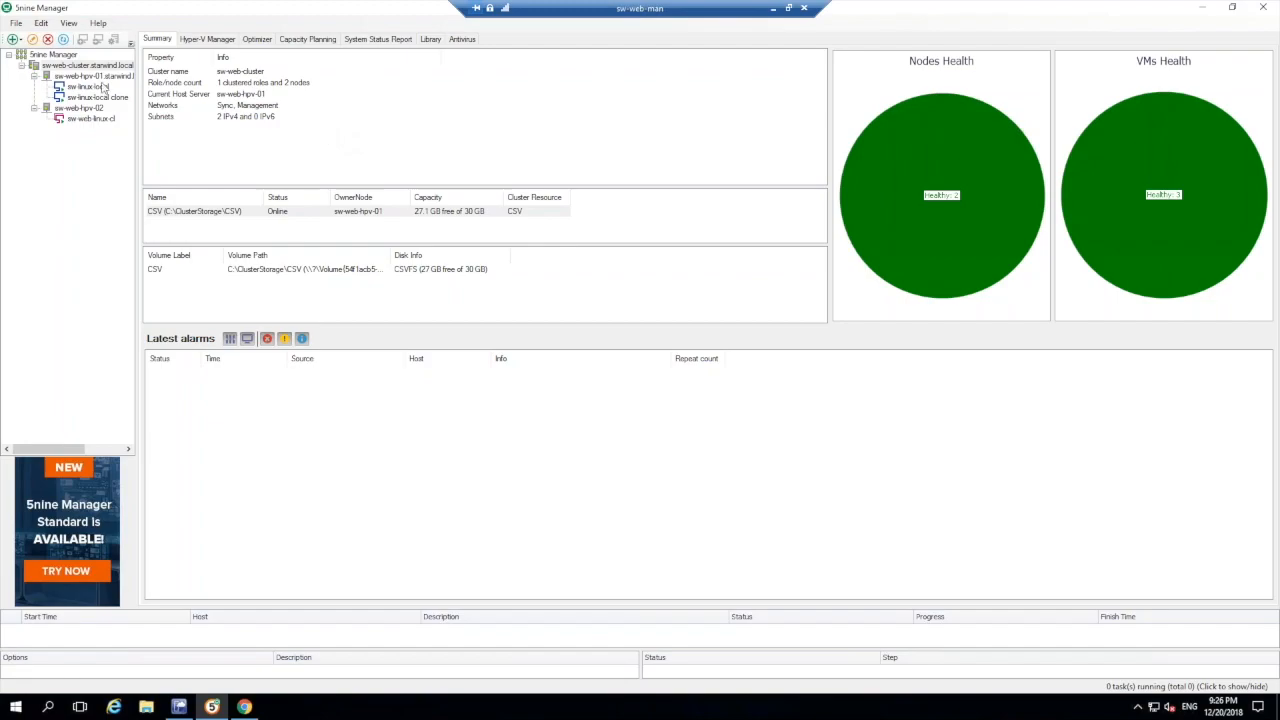
{"action": "mouse_move", "coordinate": [90, 124]}
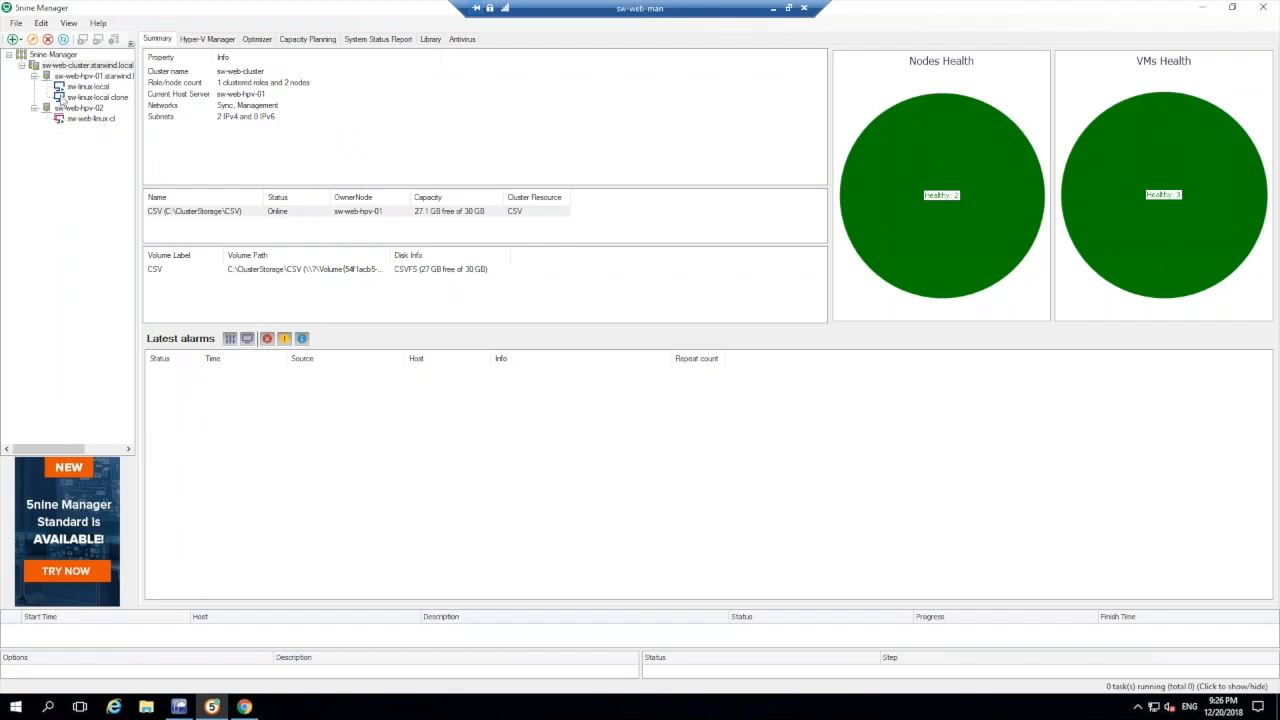
{"action": "mouse_move", "coordinate": [84, 76]}
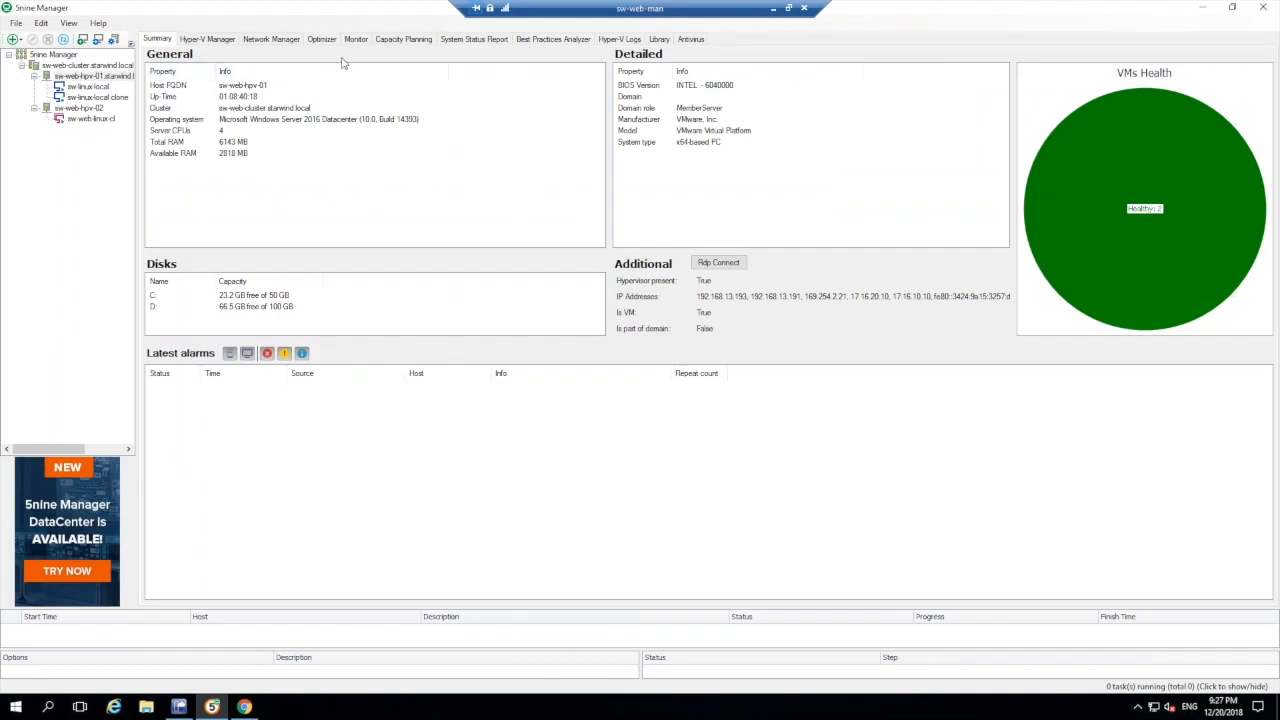
{"action": "mouse_move", "coordinate": [328, 52]}
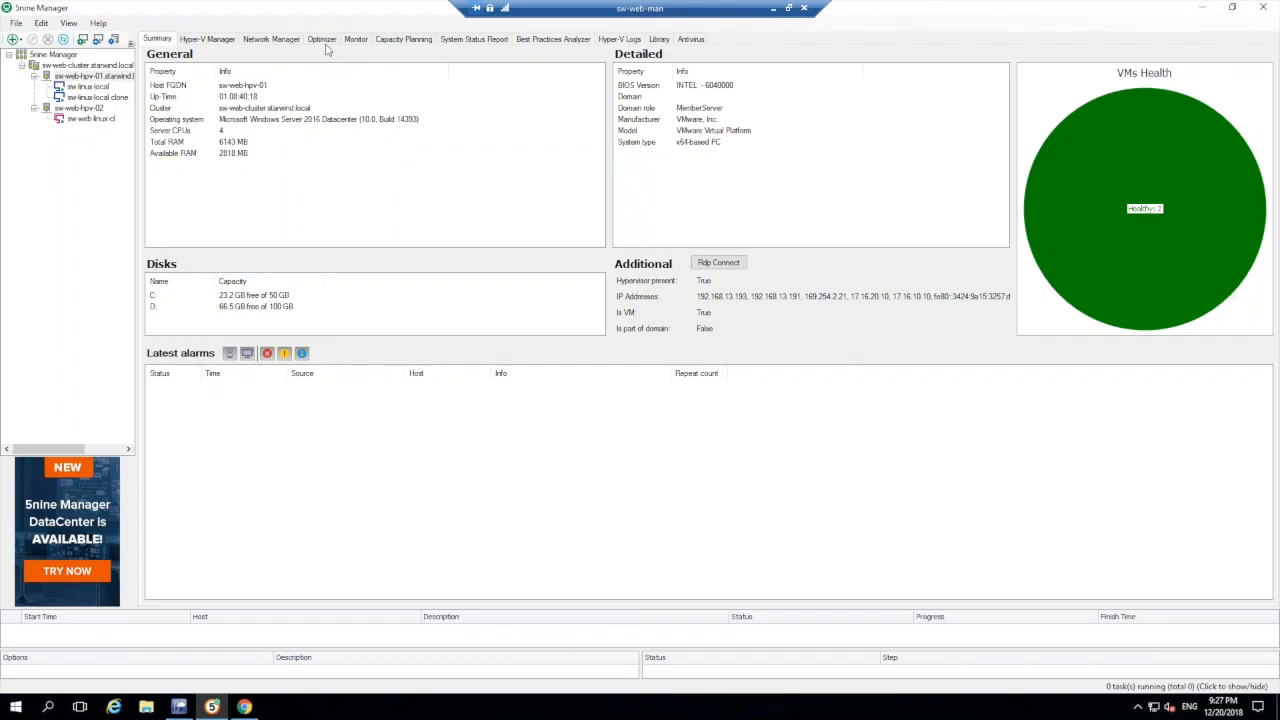
Step: Tour the host's optimizer and live CPU/memory/disk/network charts, ending on Capacity Planning with no problems
{"action": "left_click", "coordinate": [322, 40]}
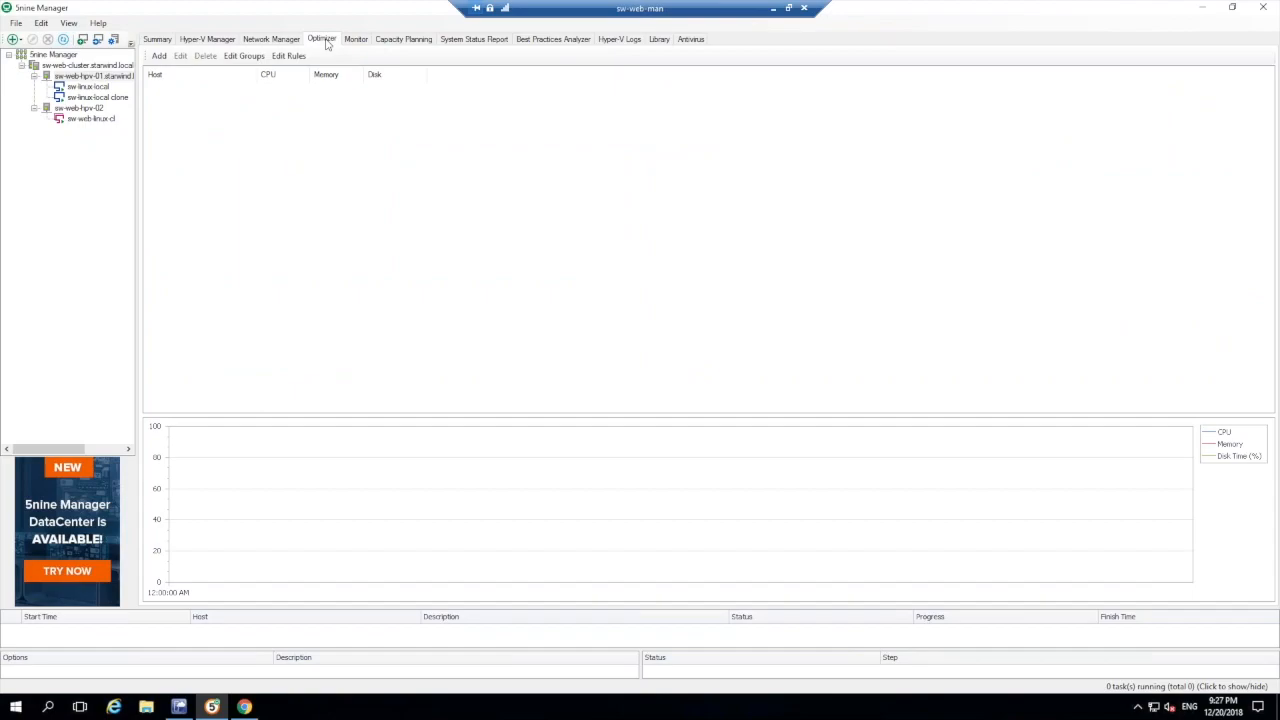
{"action": "mouse_move", "coordinate": [340, 42]}
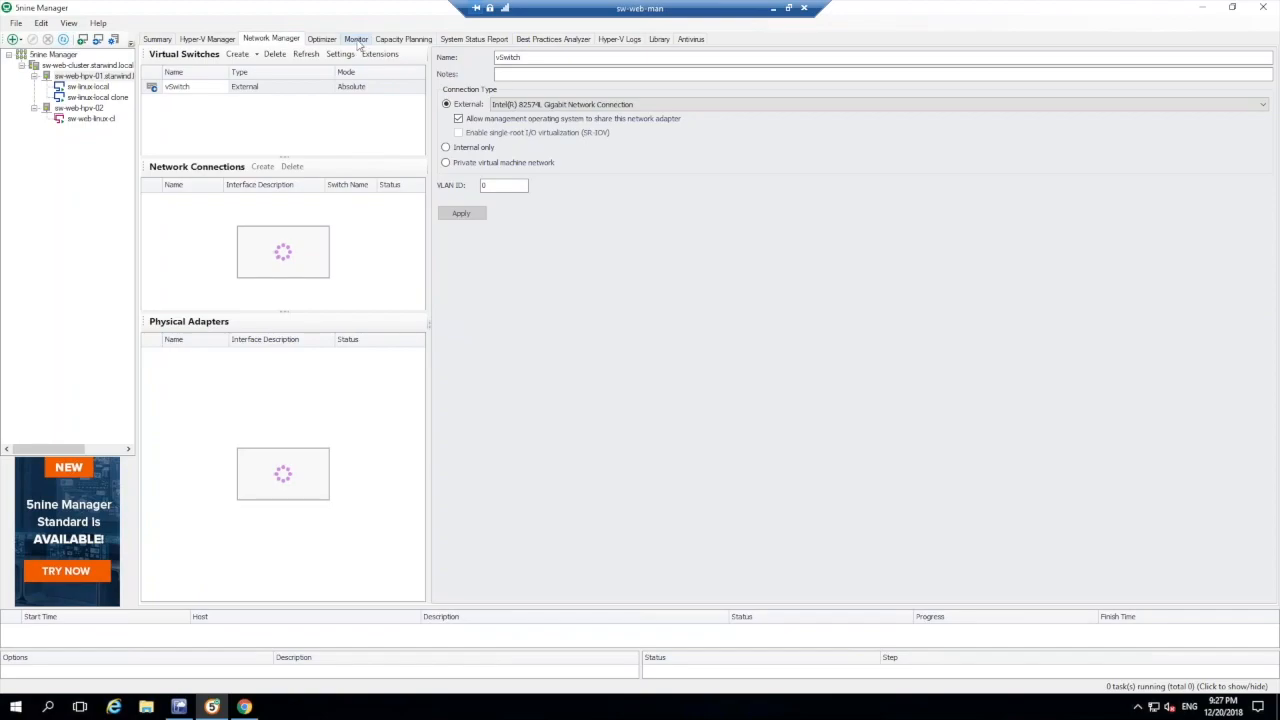
{"action": "left_click", "coordinate": [356, 40]}
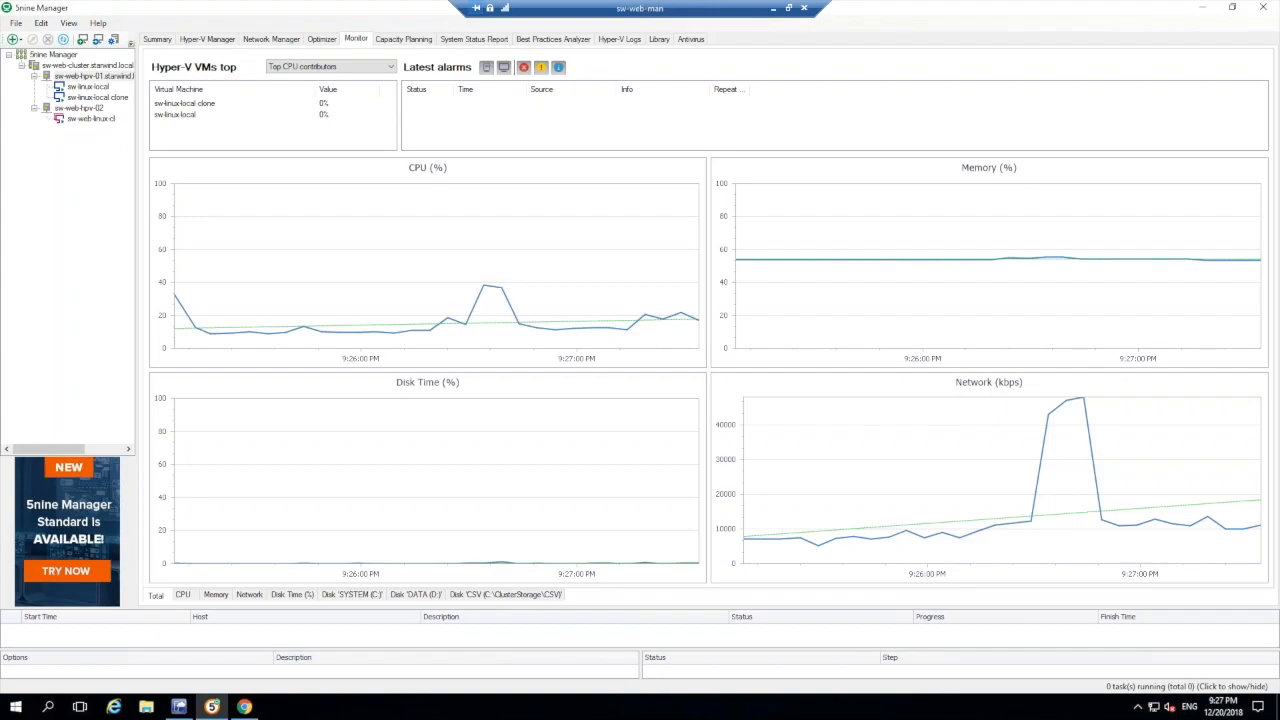
{"action": "mouse_move", "coordinate": [756, 260]}
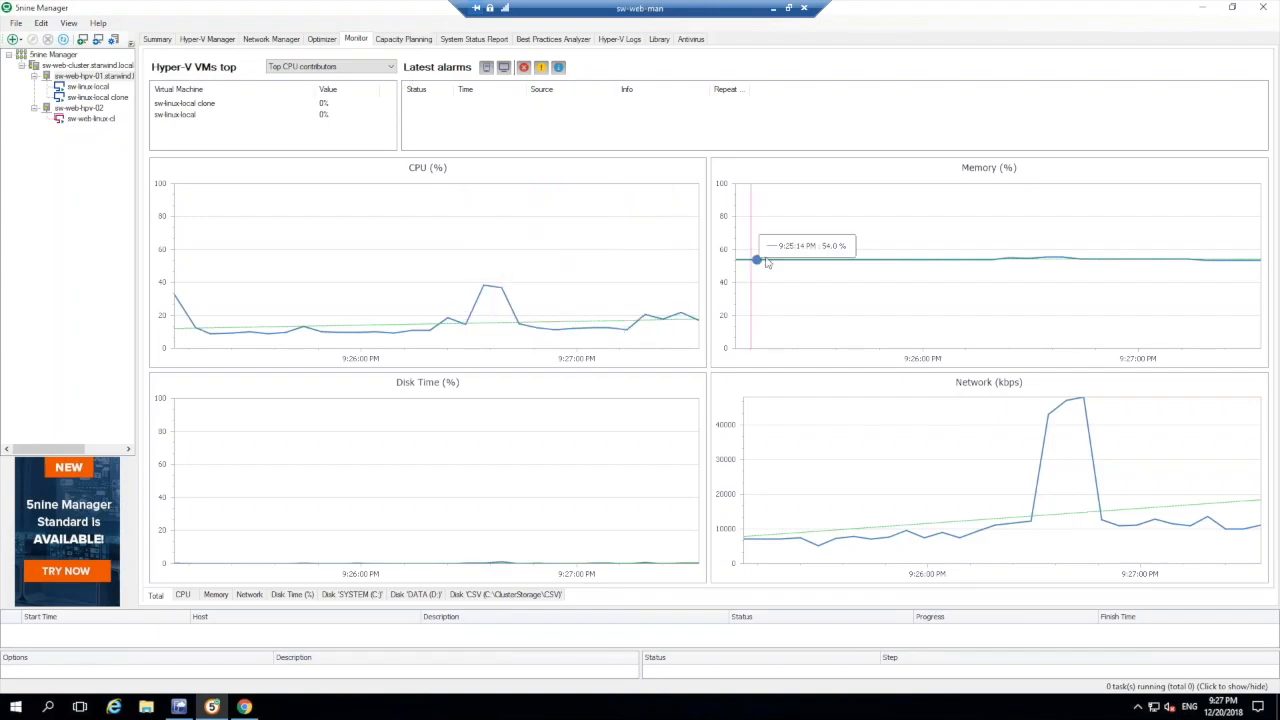
{"action": "mouse_move", "coordinate": [718, 372]}
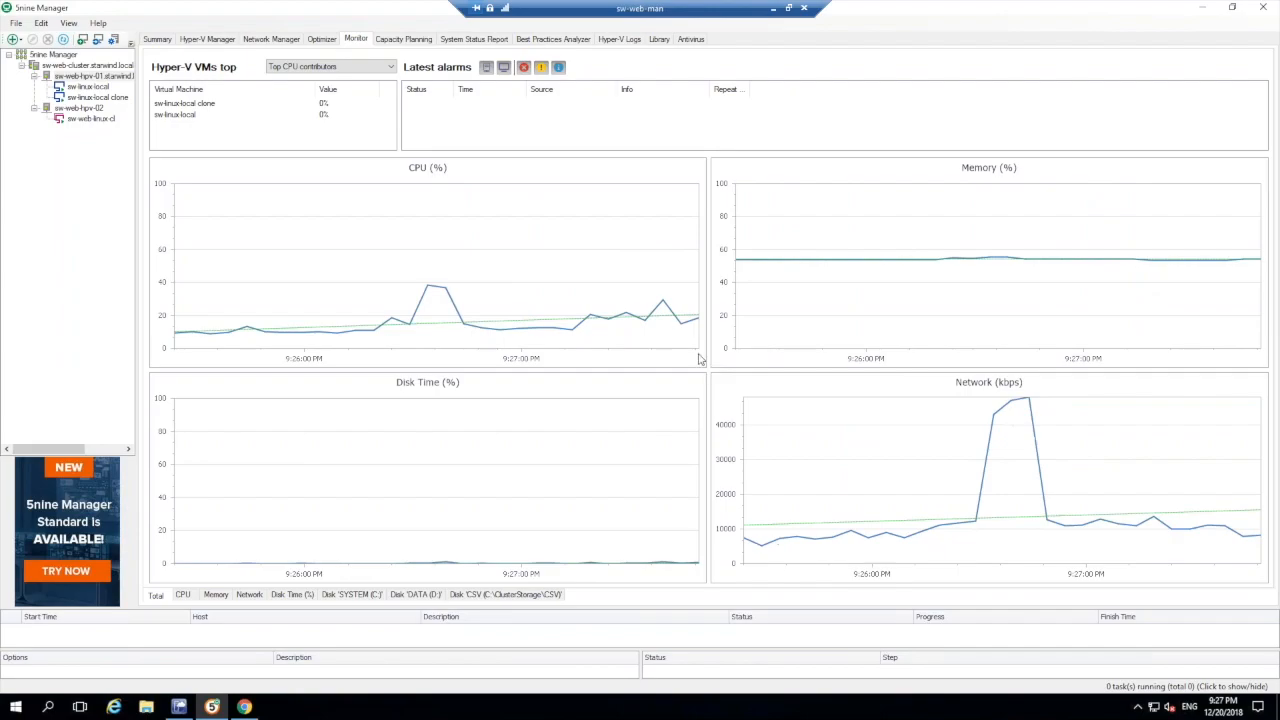
{"action": "left_click", "coordinate": [404, 40]}
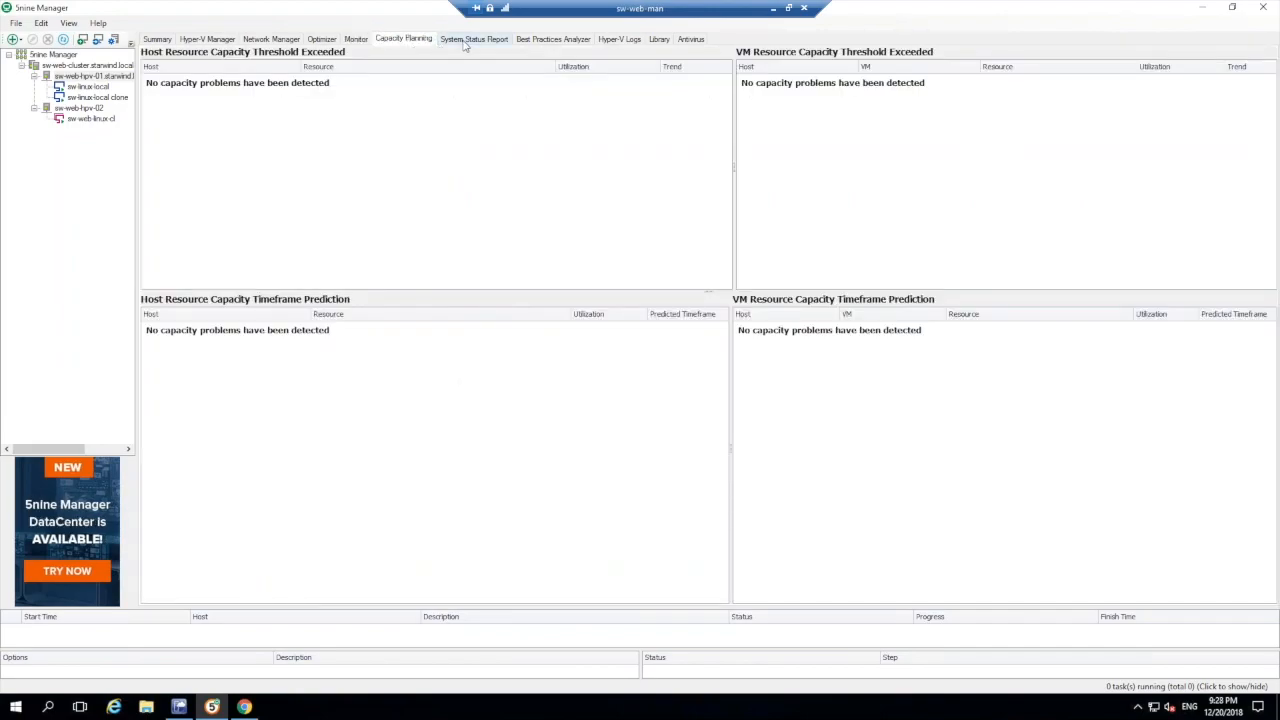
Step: Start a System Status Report and cancel its section chooser without generating
{"action": "left_click", "coordinate": [474, 40]}
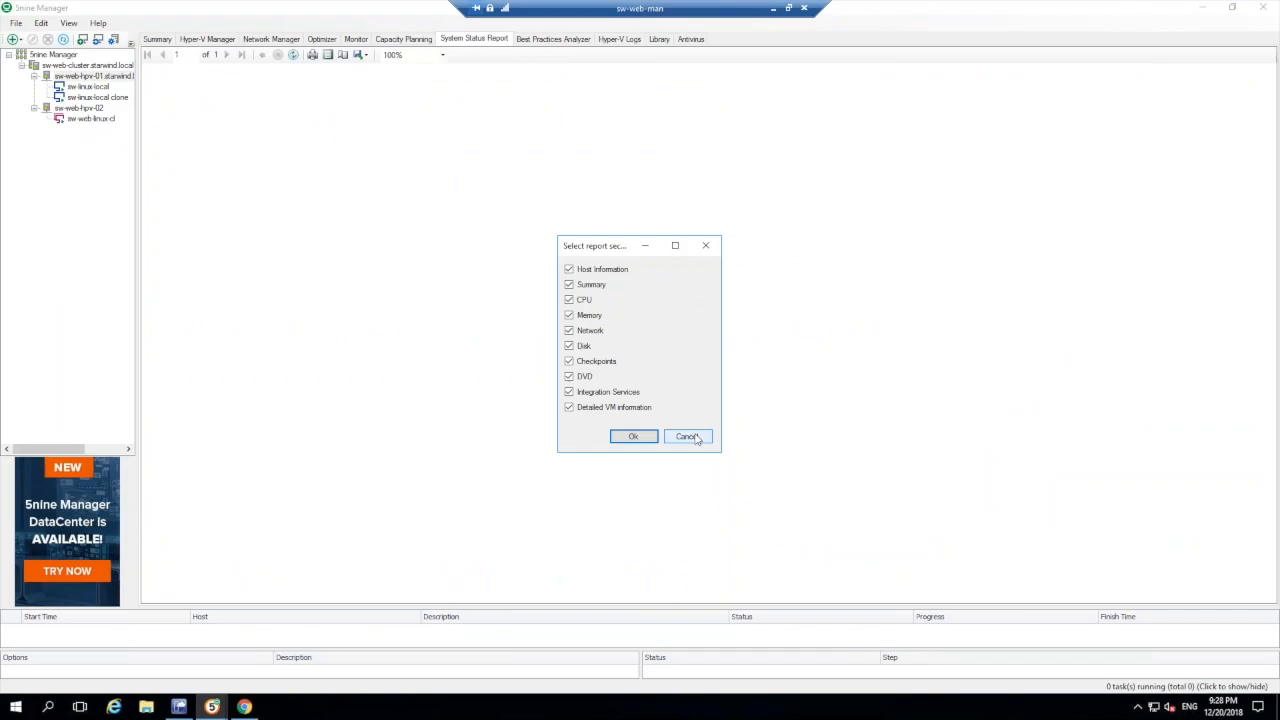
{"action": "left_click", "coordinate": [688, 436]}
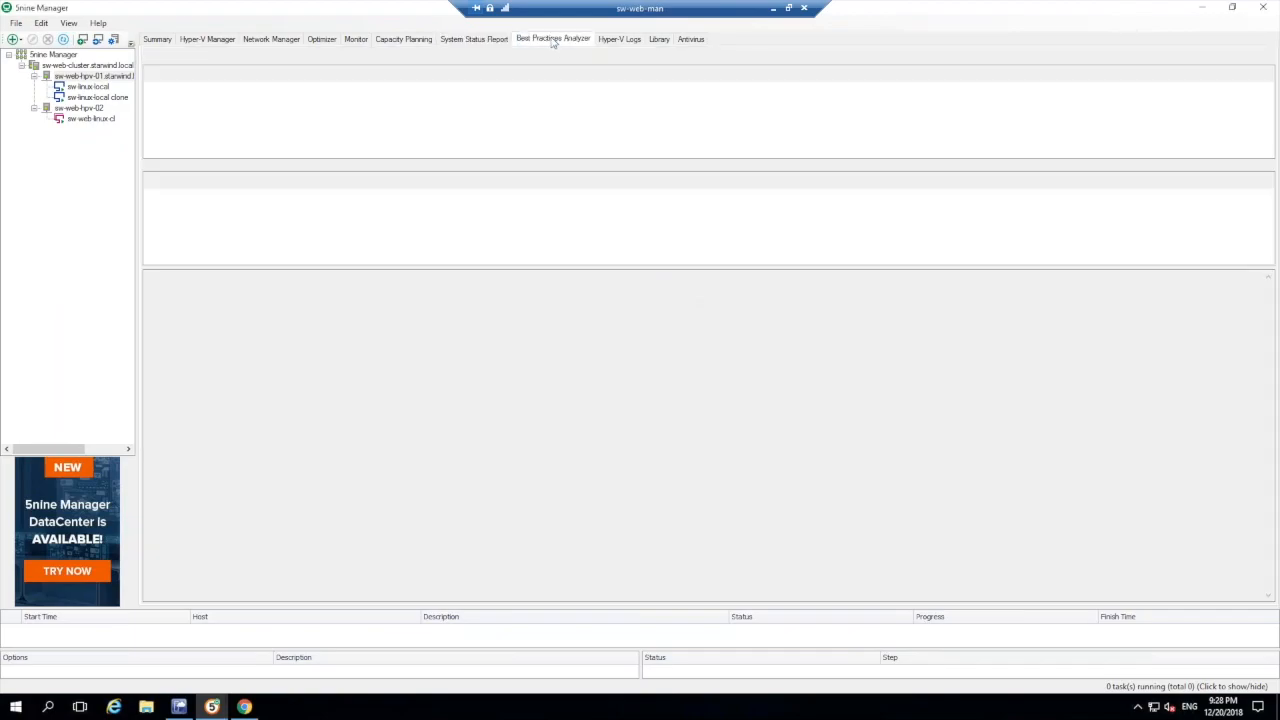
{"action": "left_click", "coordinate": [552, 40]}
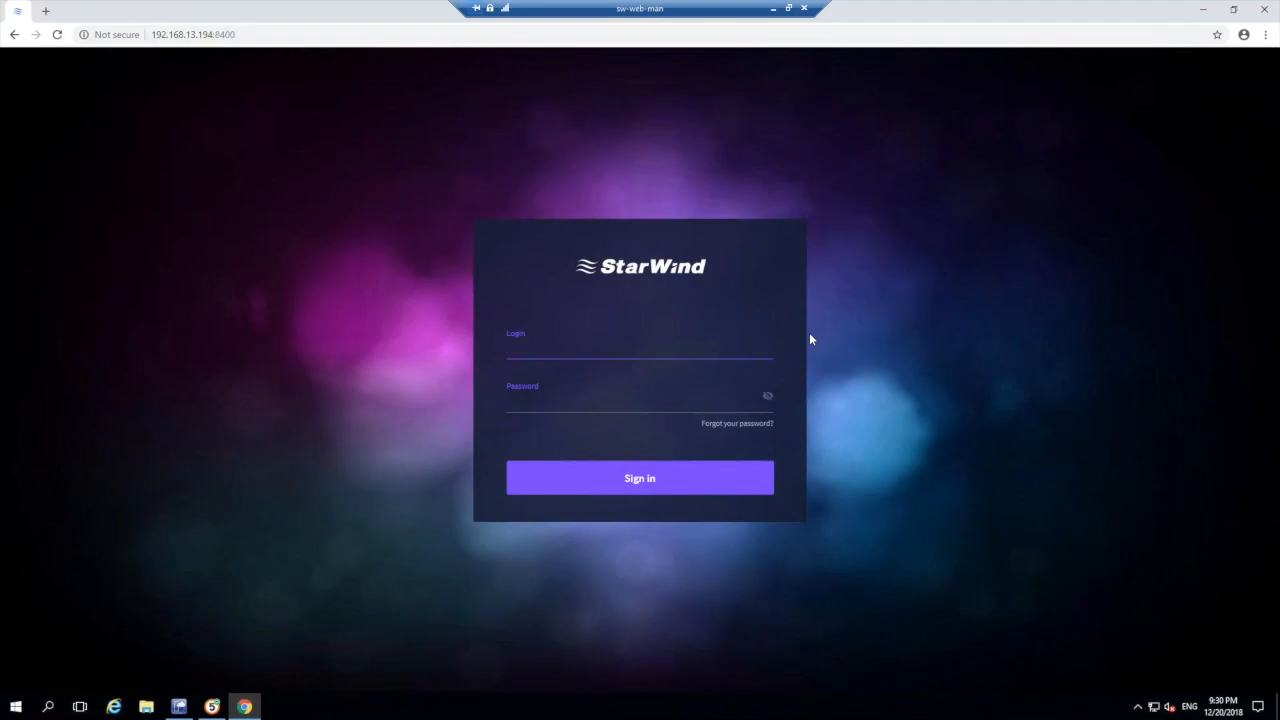
Step: Enter the Admin login name on the StarWind sign-in page and move to the password field
{"action": "type", "text": "Admini"}
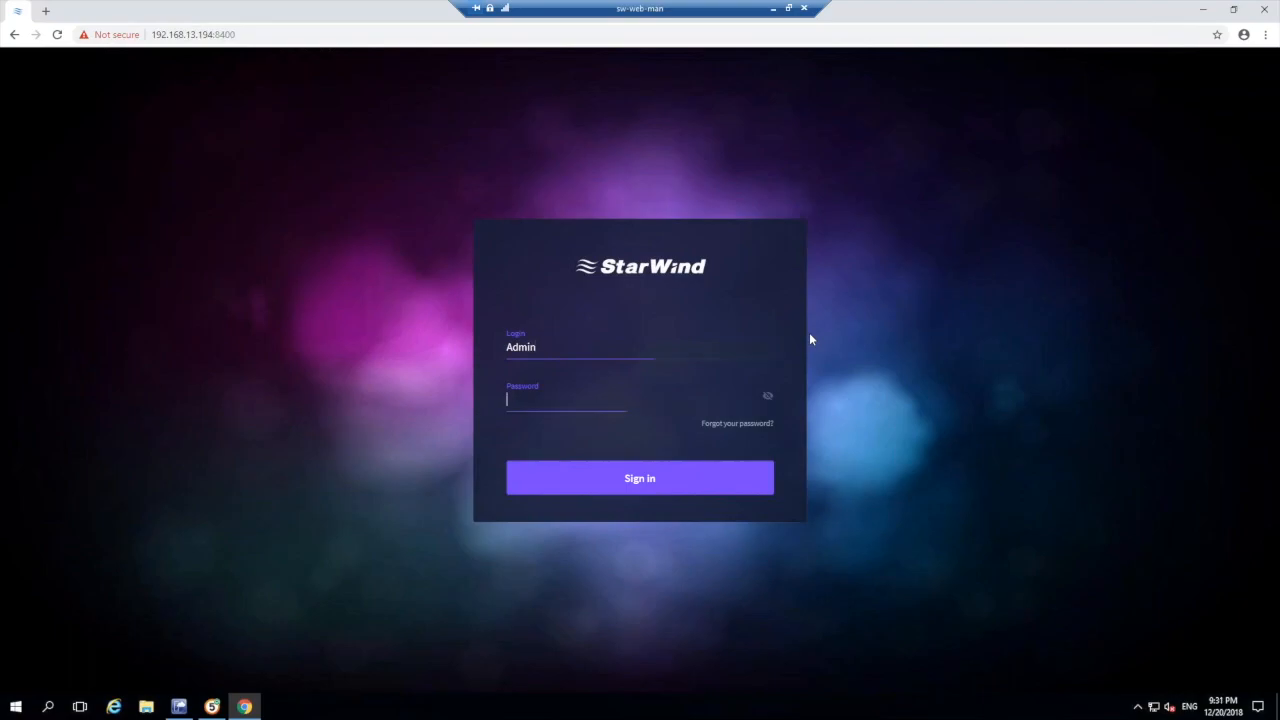
{"action": "left_click", "coordinate": [640, 476]}
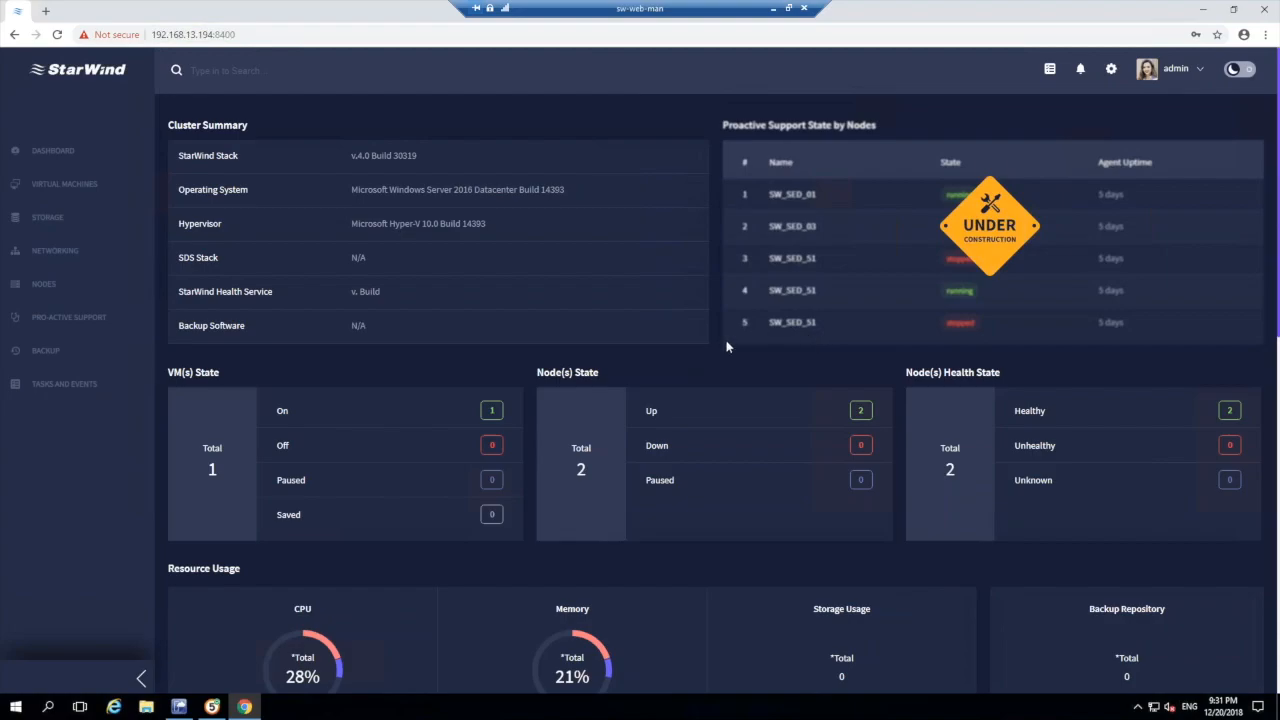
{"action": "mouse_move", "coordinate": [658, 374]}
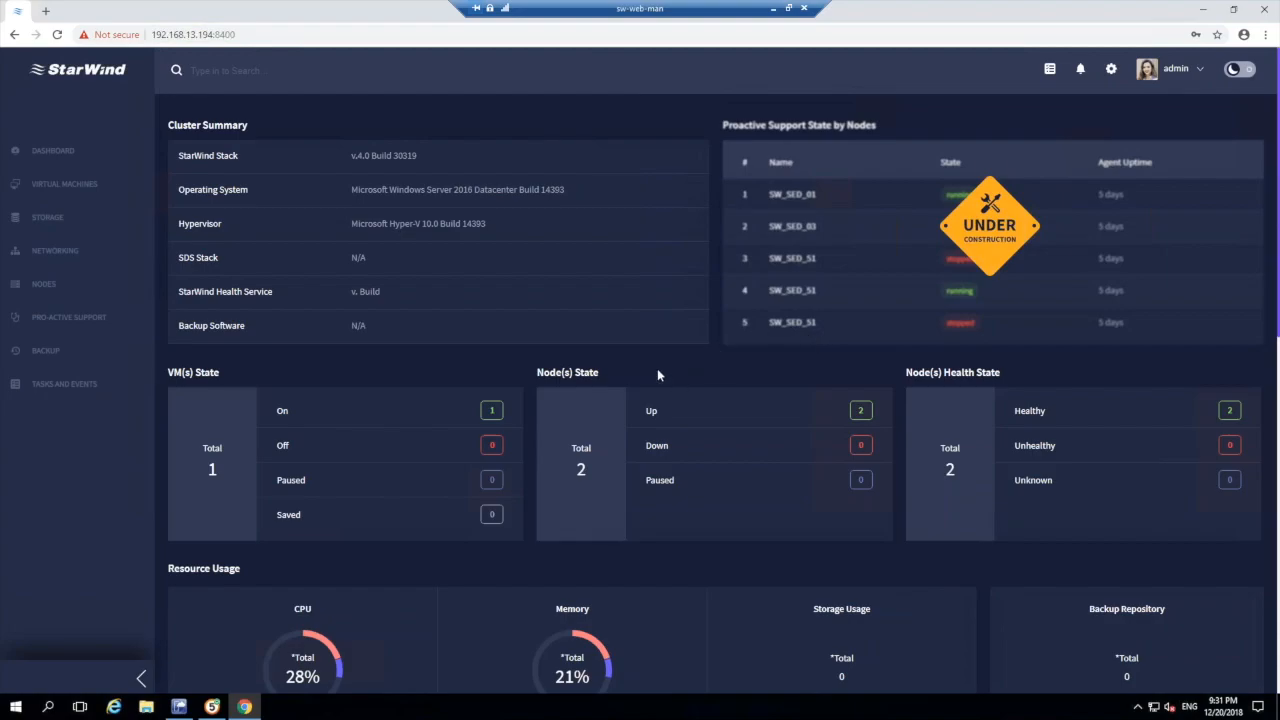
Step: Start a live migration of the sw-web-linux-vm virtual machine from the Virtual Machines list
{"action": "scroll", "scroll_direction": "down", "scroll_amount": 3}
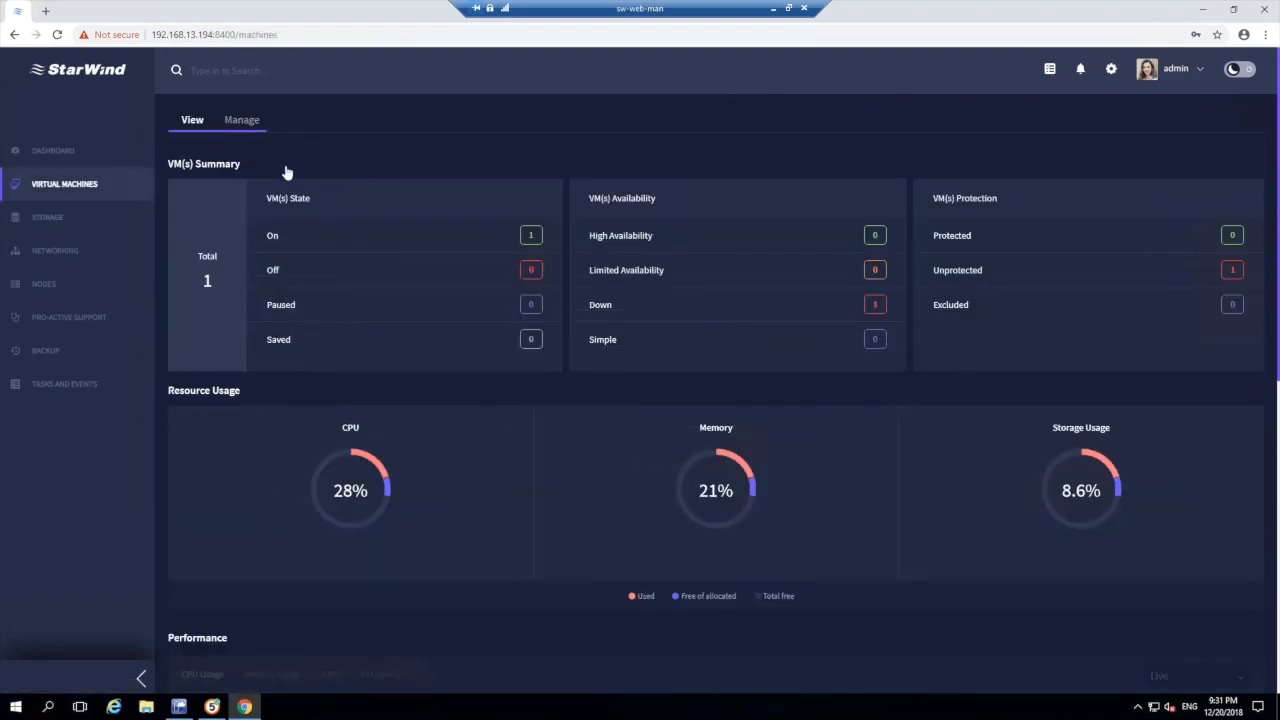
{"action": "left_click", "coordinate": [240, 120]}
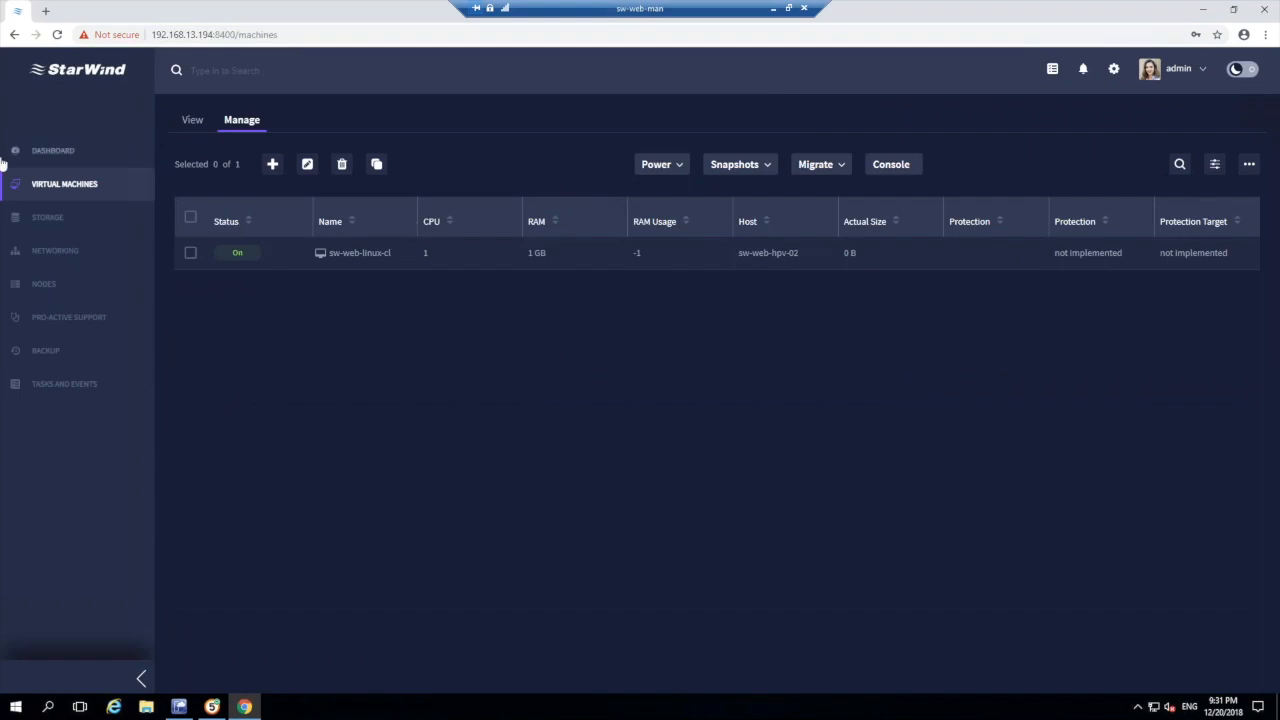
{"action": "left_click", "coordinate": [190, 252]}
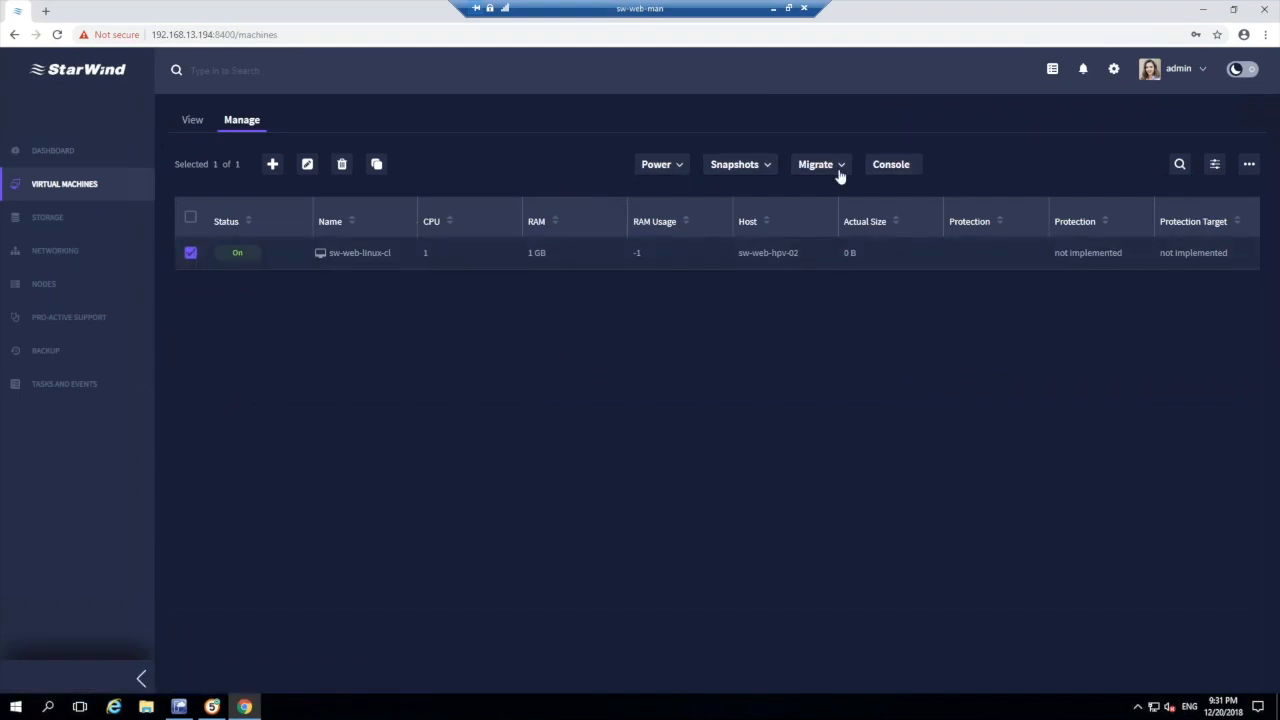
{"action": "left_click", "coordinate": [816, 164]}
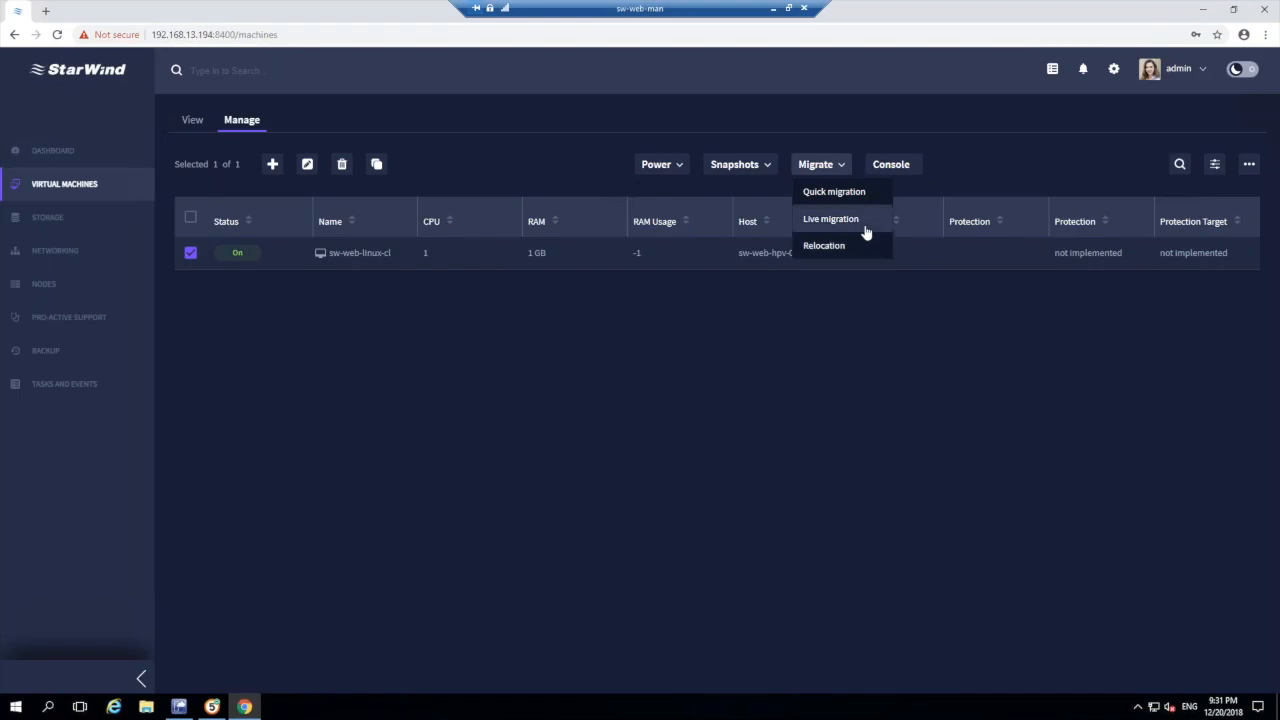
{"action": "left_click", "coordinate": [830, 218]}
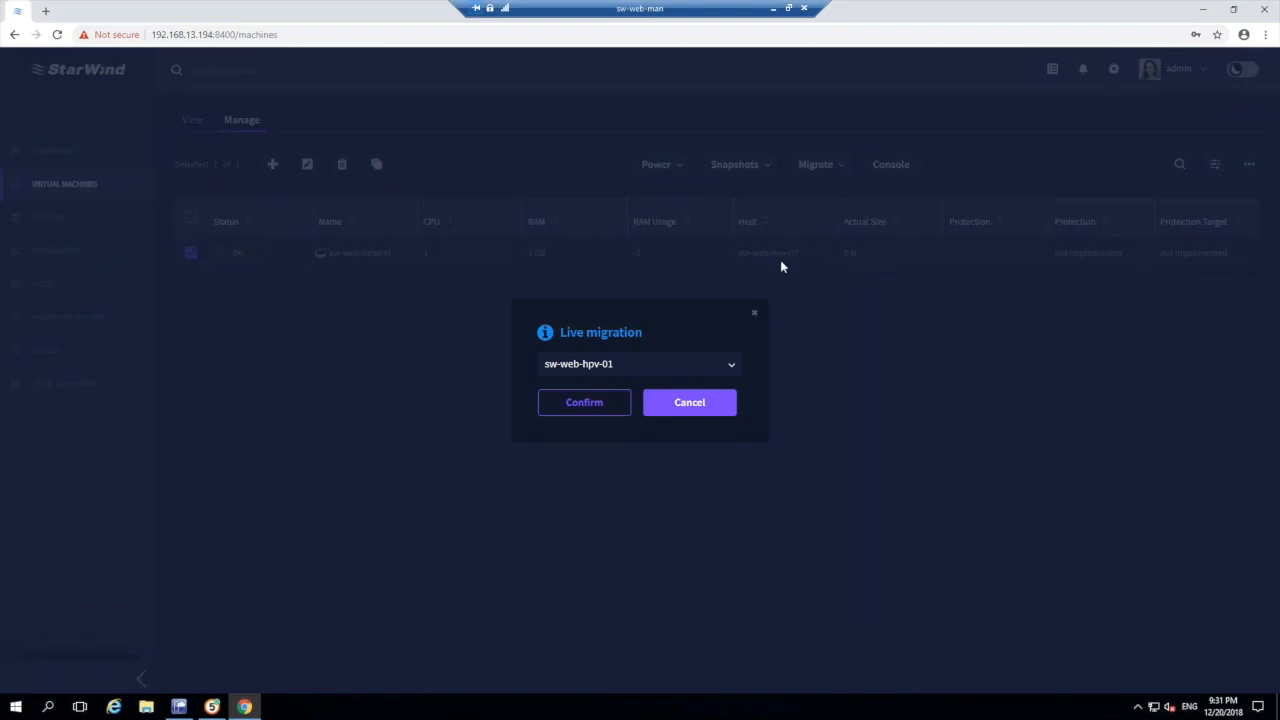
{"action": "left_click", "coordinate": [584, 402]}
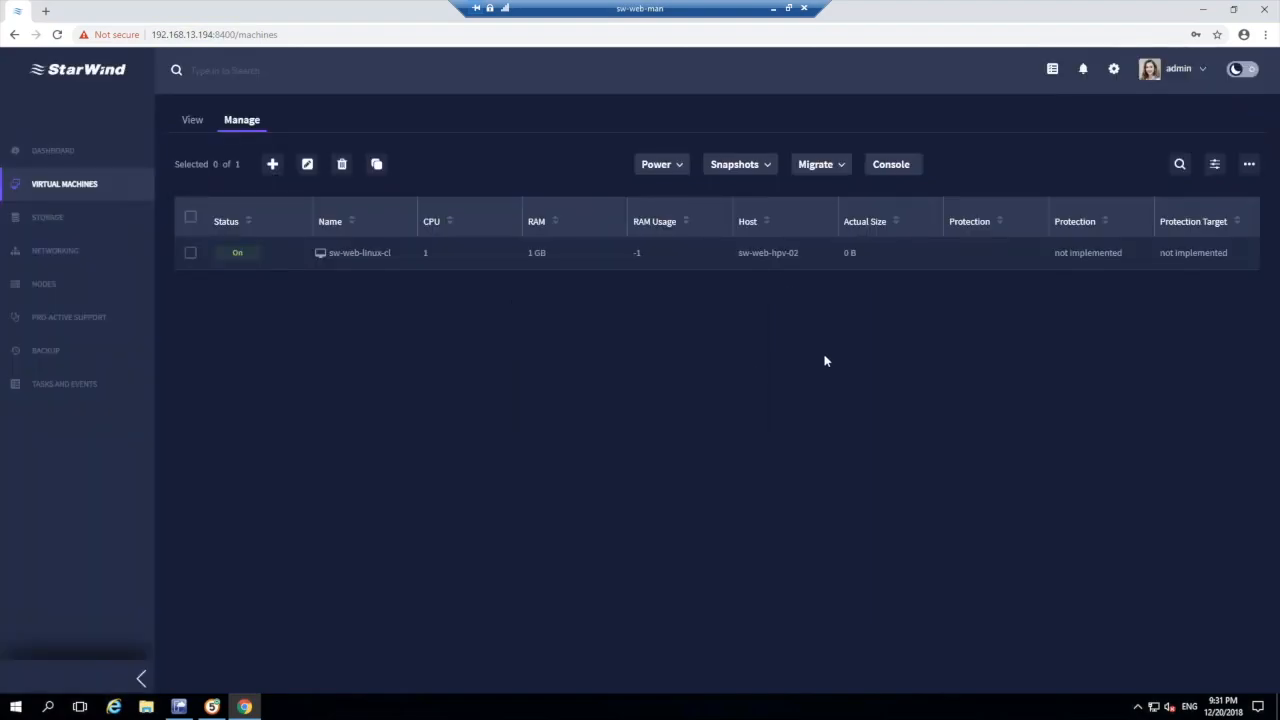
{"action": "mouse_move", "coordinate": [854, 340]}
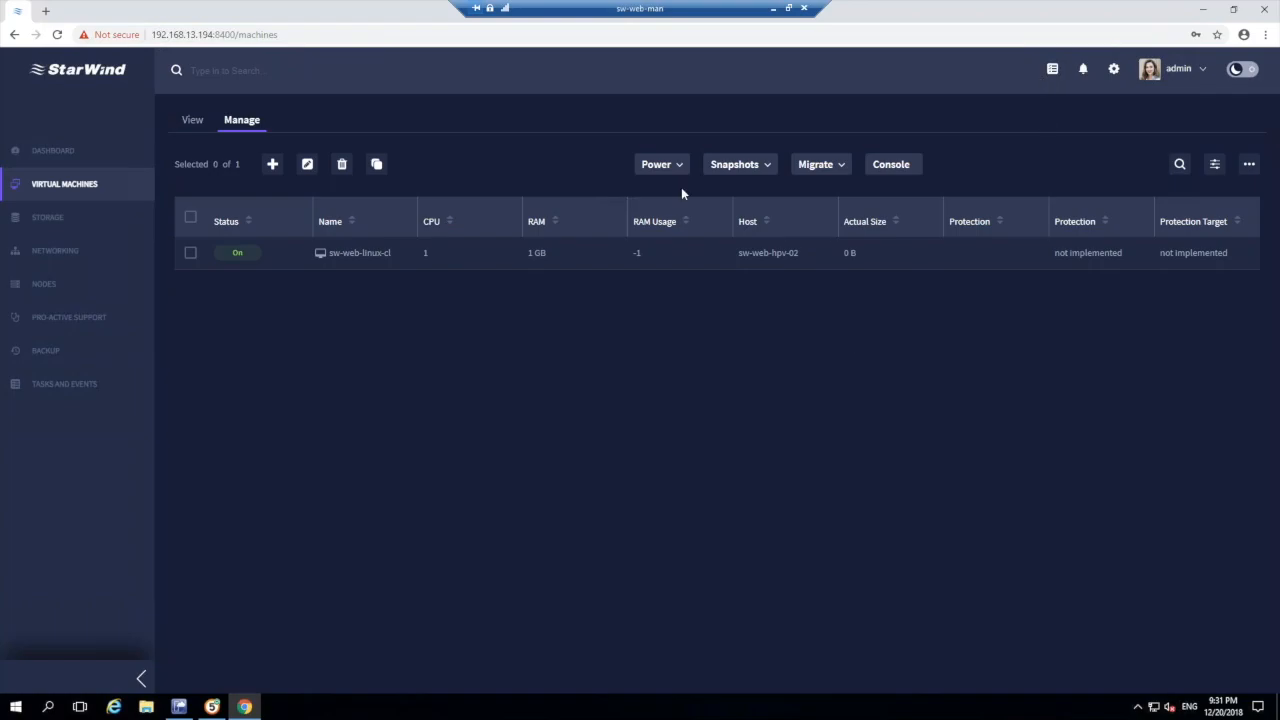
Step: Review Recent Tasks showing the live migration running at 10%
{"action": "left_click", "coordinate": [1052, 68]}
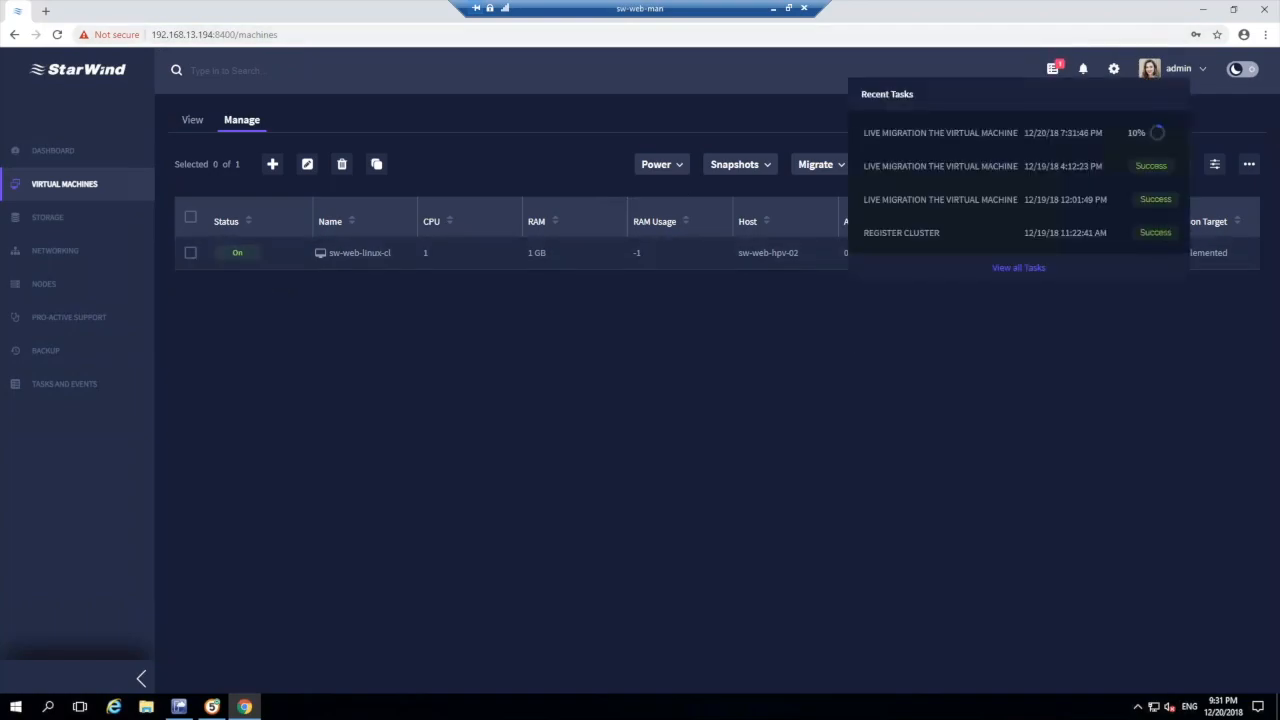
{"action": "mouse_move", "coordinate": [908, 148]}
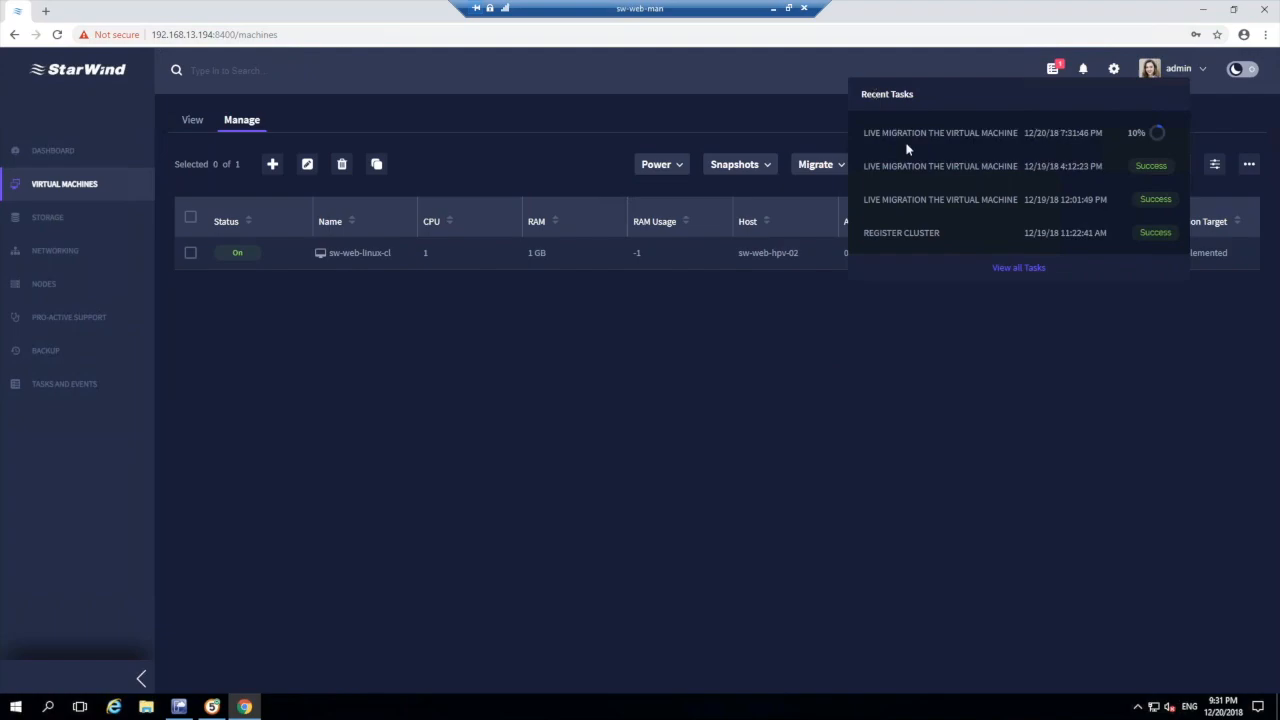
{"action": "mouse_move", "coordinate": [1116, 144]}
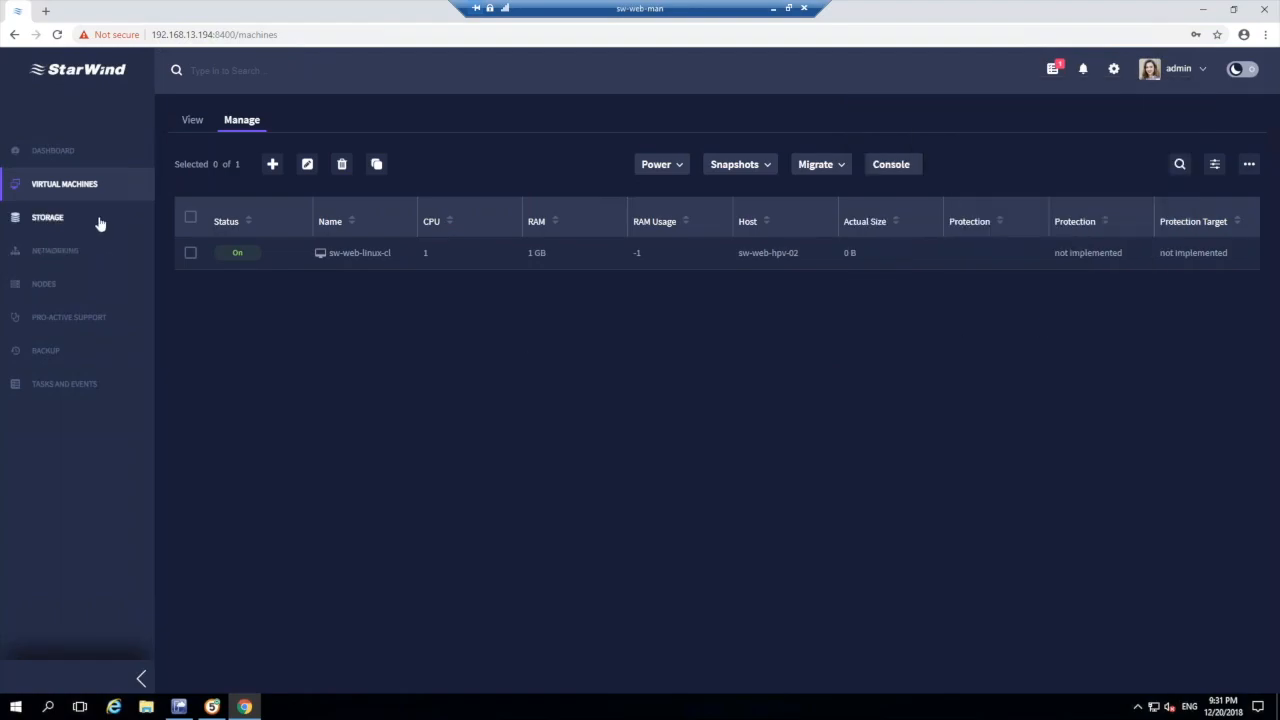
Step: Review Storage and the two virtual switches under Networking, ending on Nodes with both nodes up
{"action": "left_click", "coordinate": [48, 216]}
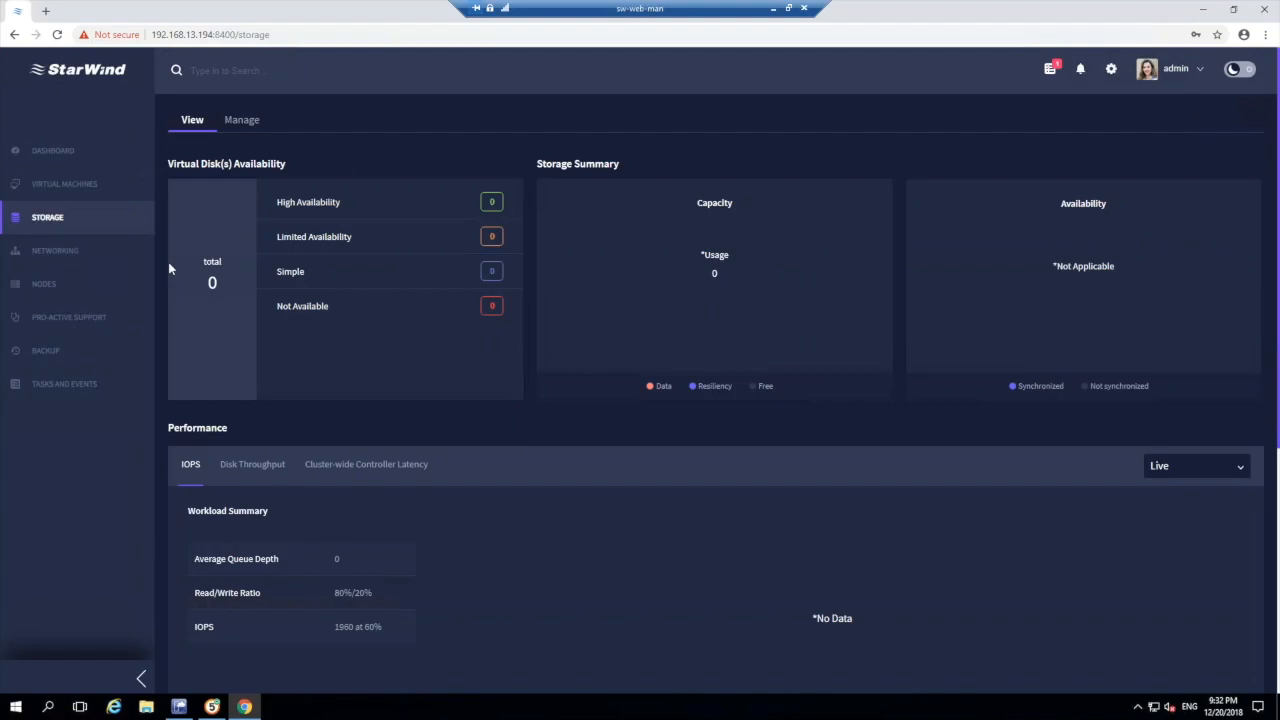
{"action": "left_click", "coordinate": [56, 250]}
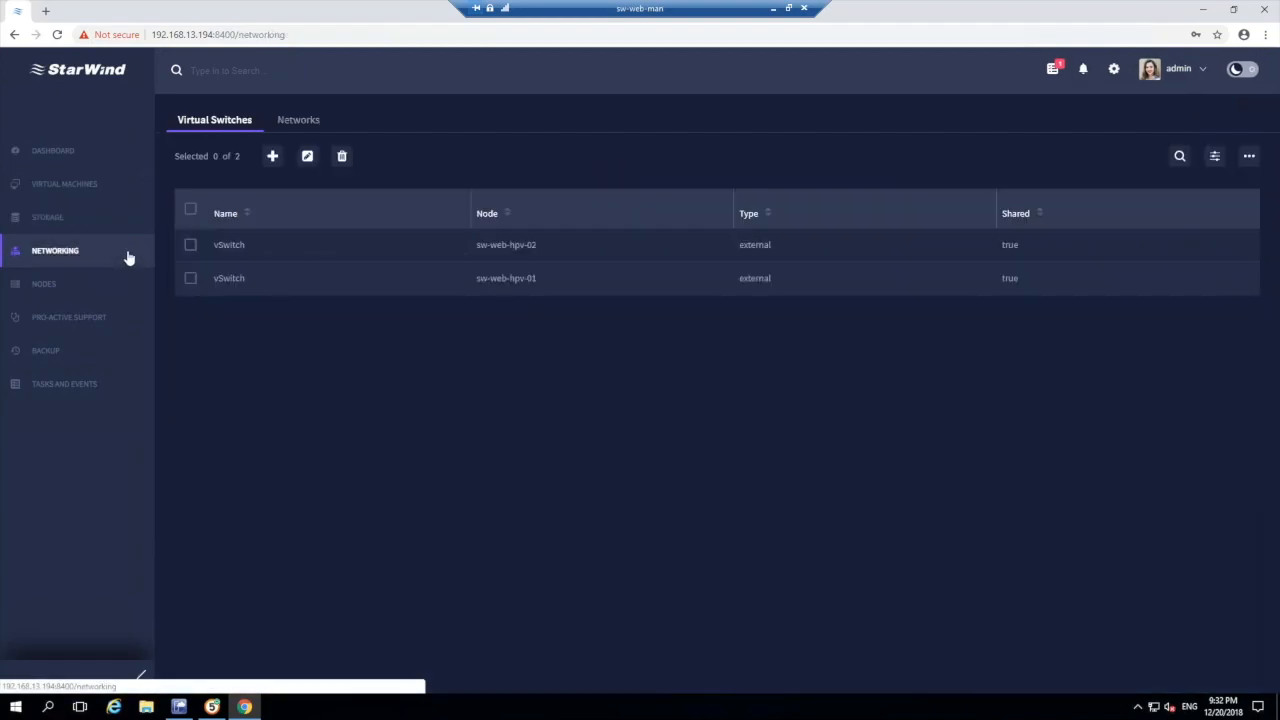
{"action": "left_click", "coordinate": [44, 284]}
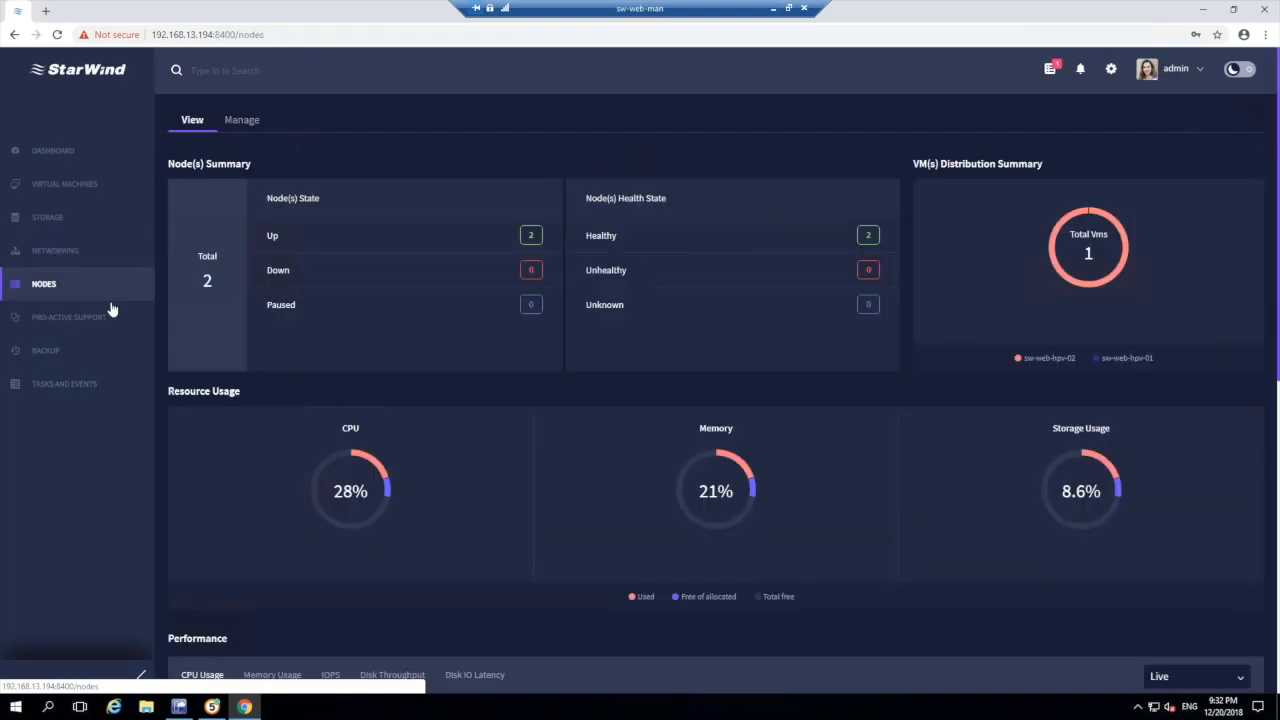
Step: Review the dashboard's performance and Tasks and Events sections, with the live migration still at 10%
{"action": "left_click", "coordinate": [68, 316]}
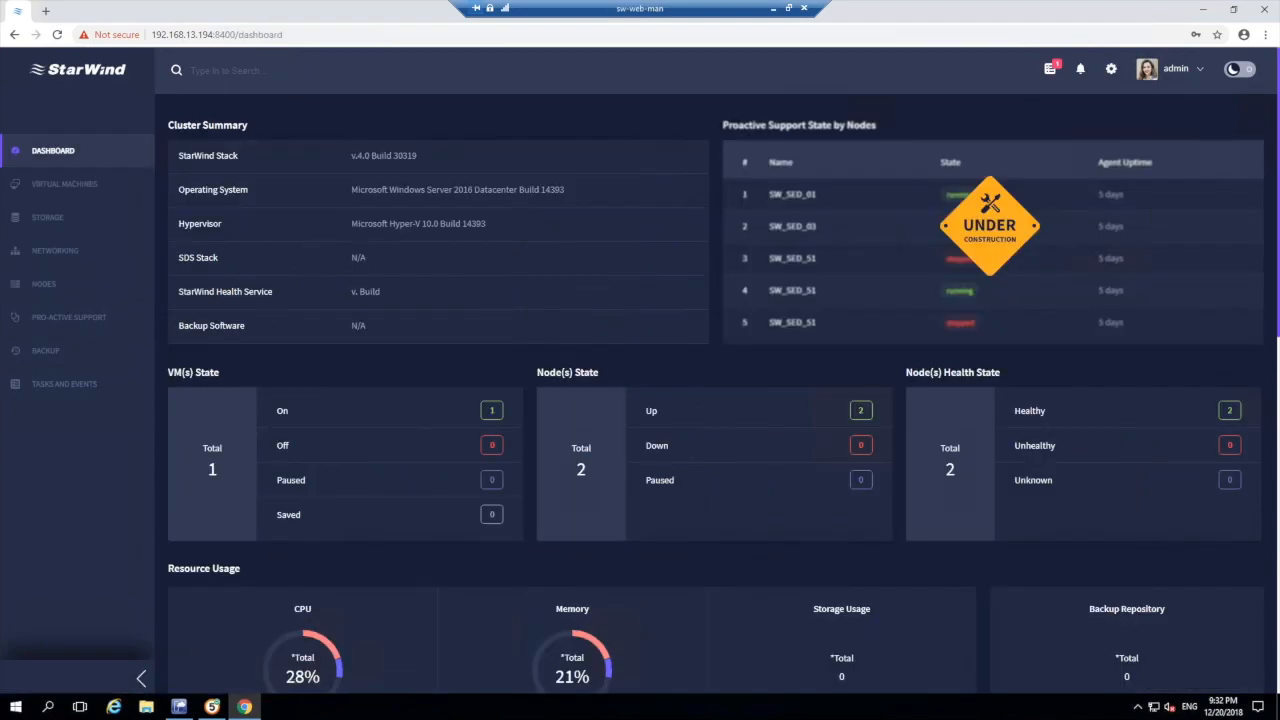
{"action": "mouse_move", "coordinate": [190, 228]}
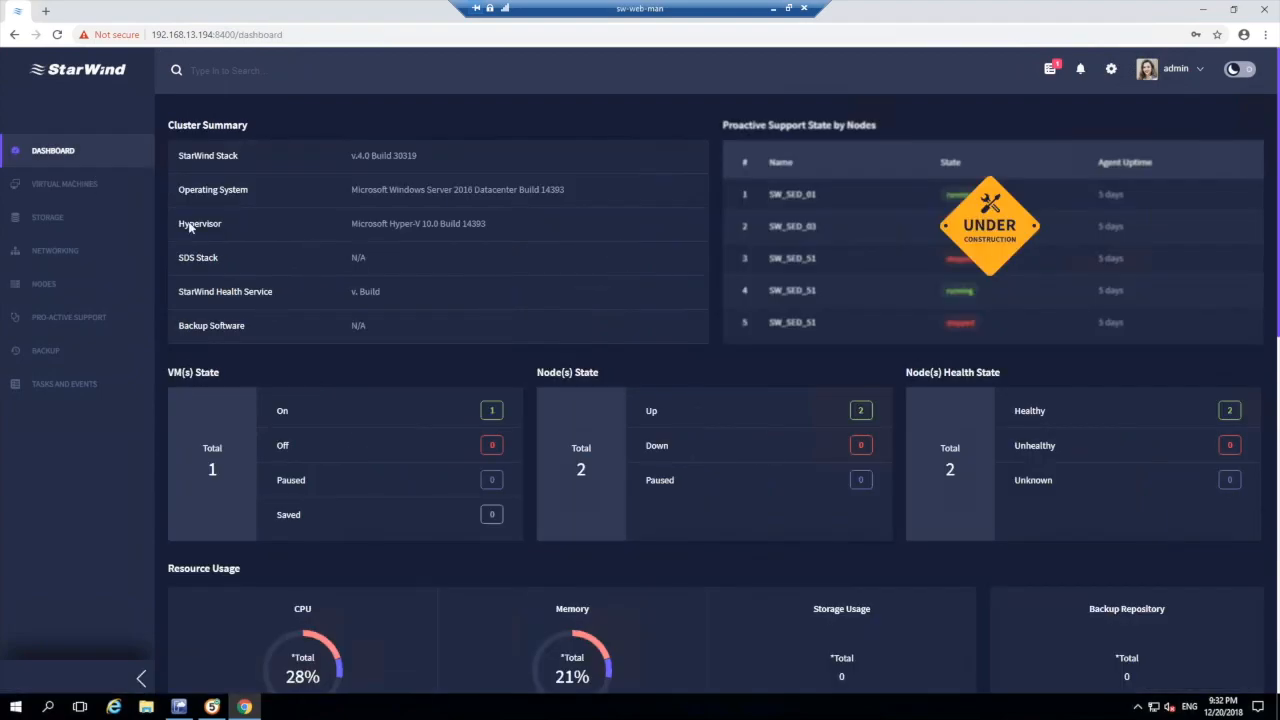
{"action": "scroll", "scroll_direction": "down", "scroll_amount": 3}
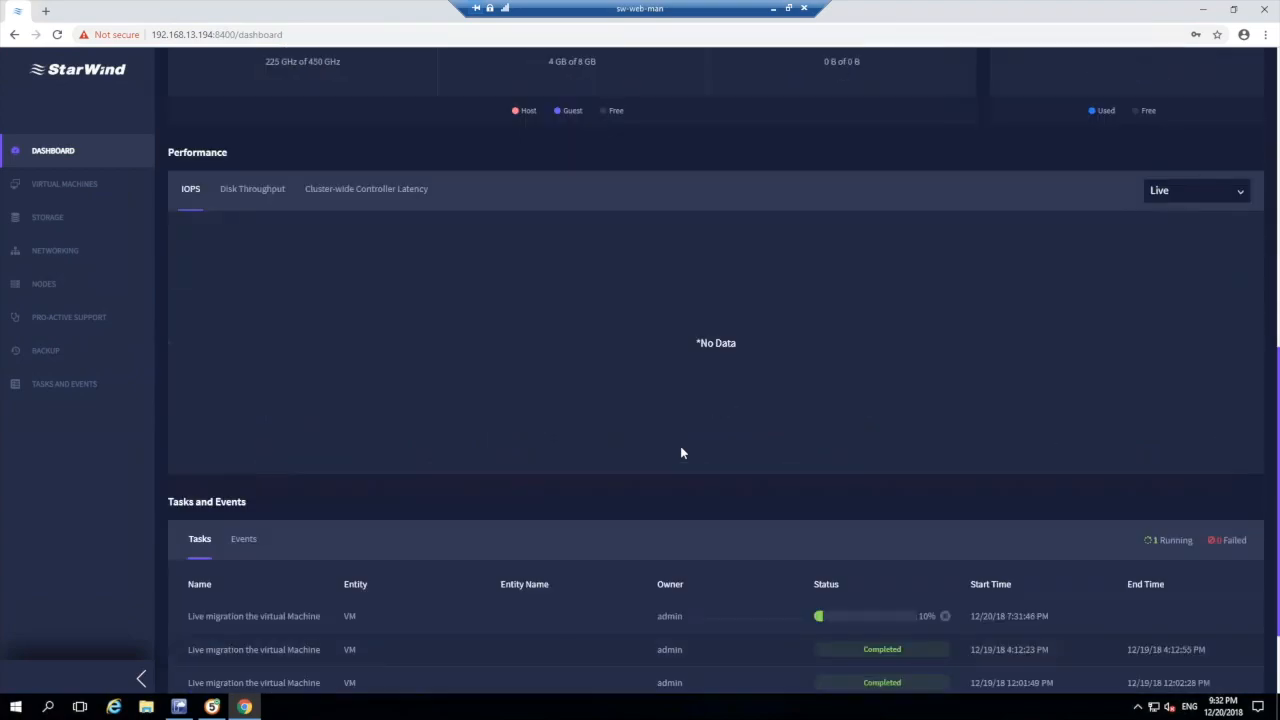
{"action": "scroll", "scroll_direction": "down", "scroll_amount": 3}
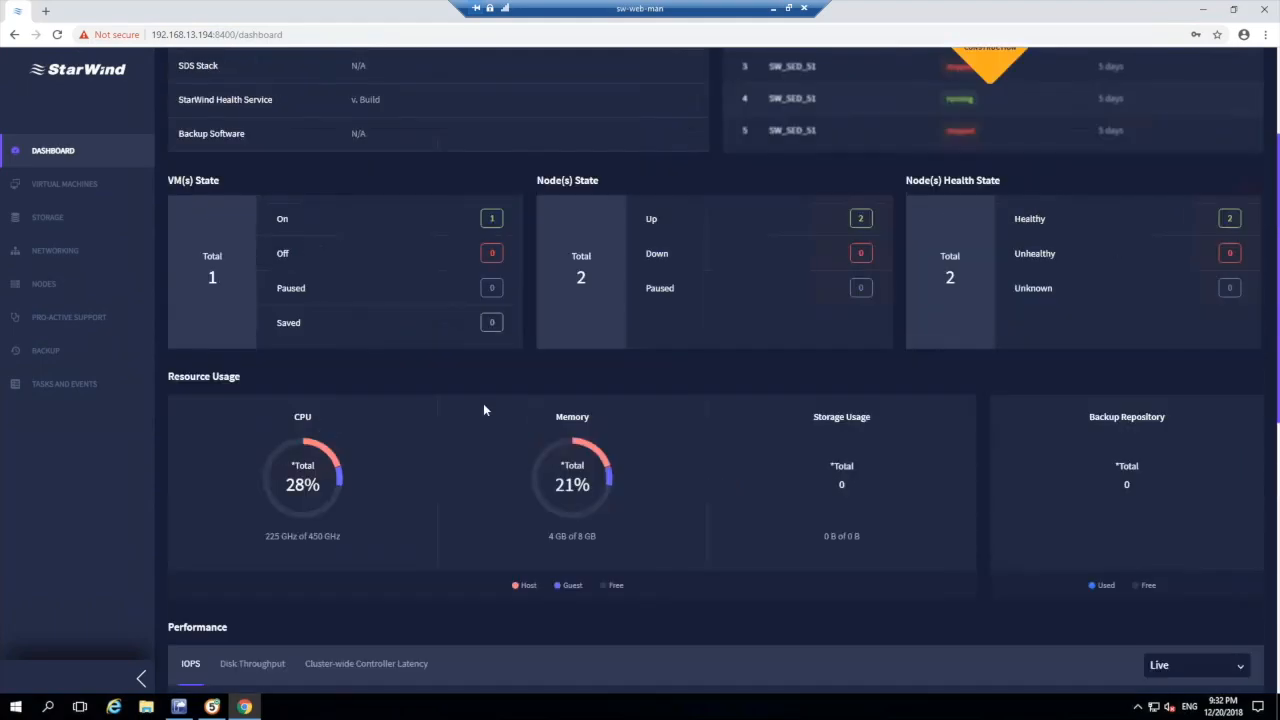
{"action": "scroll", "scroll_direction": "up", "scroll_amount": 3}
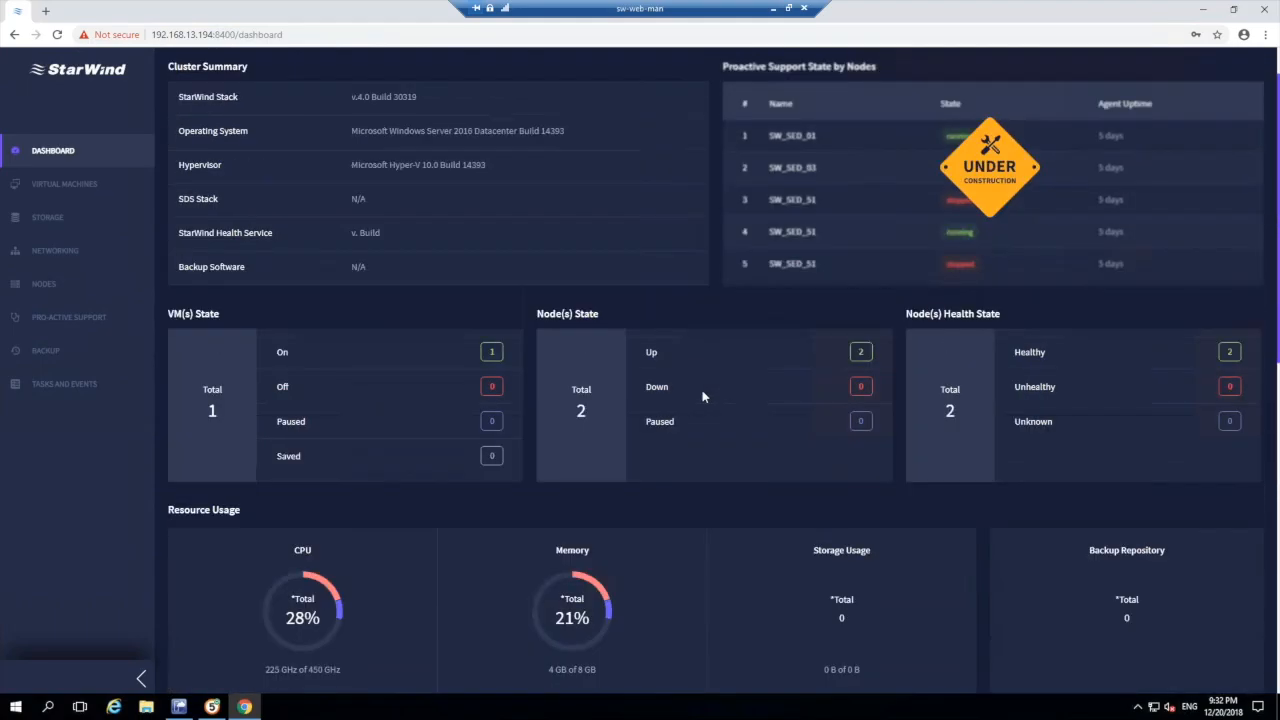
{"action": "mouse_move", "coordinate": [264, 414]}
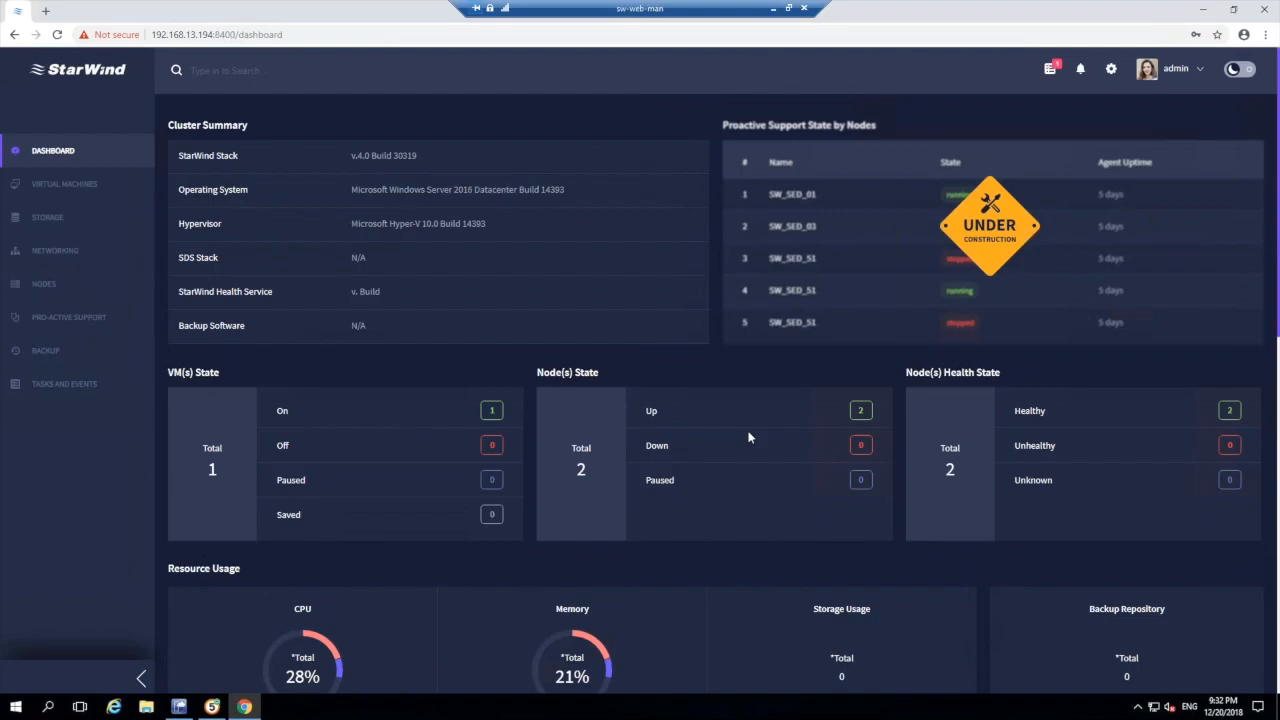
{"action": "mouse_move", "coordinate": [824, 424]}
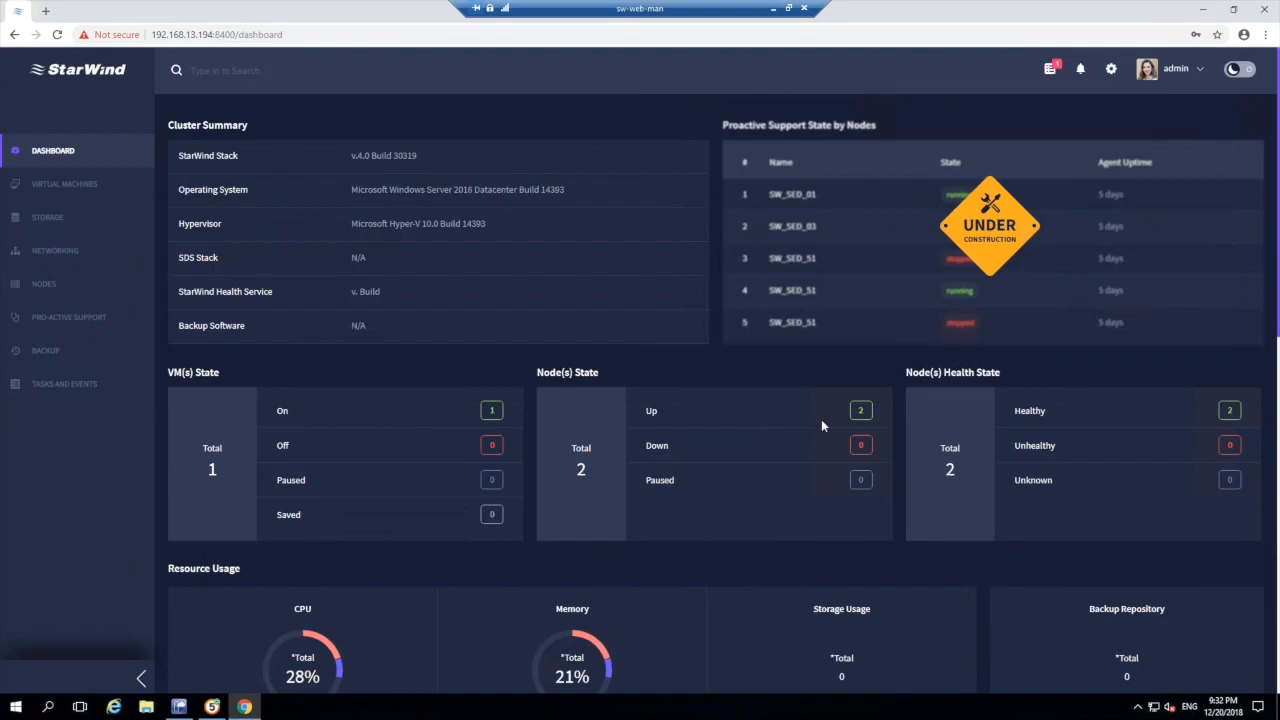